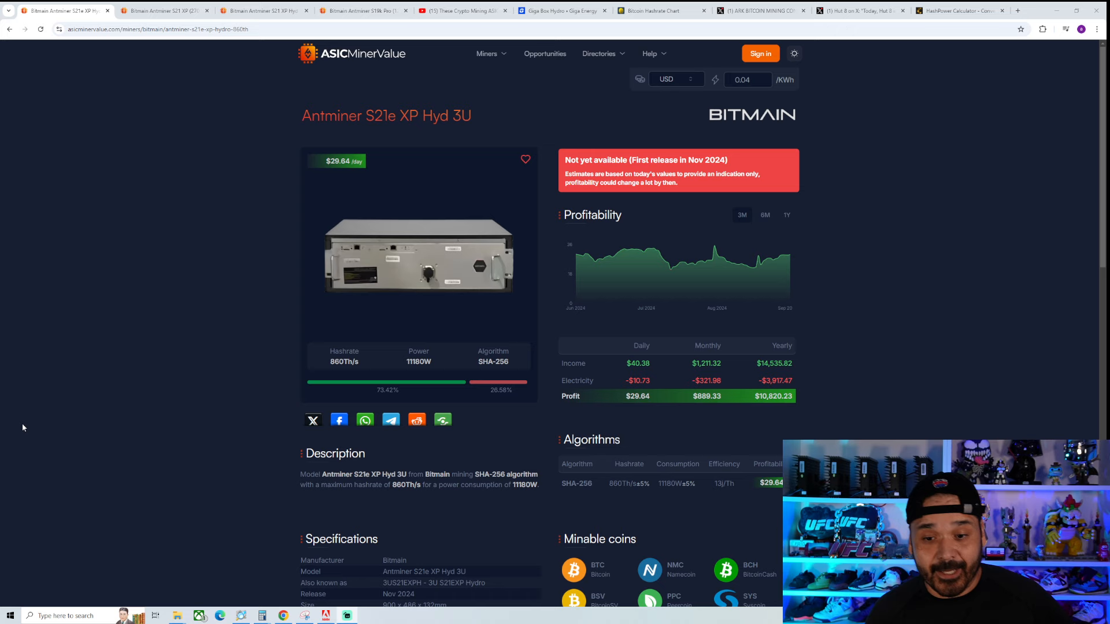
{"action": "mouse_move", "coordinate": [61, 319]}
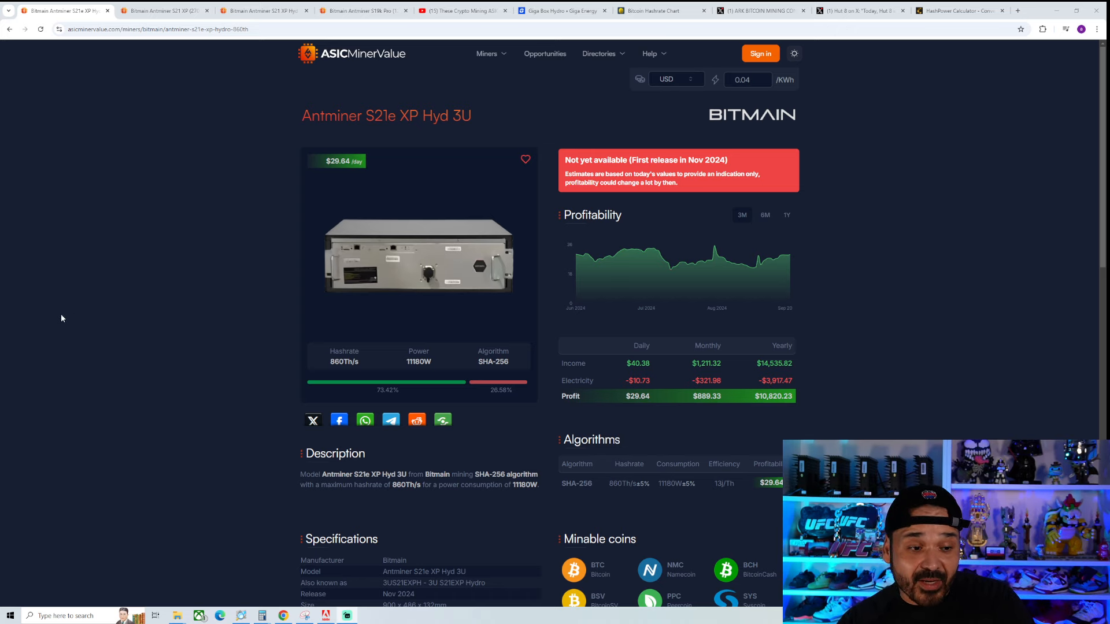
Step: Glance at the Antminer S21 XP (270Th) page, then bring up BitInfoCharts' Bitcoin hashrate chart averaging 670.16 EH/s
{"action": "left_click", "coordinate": [163, 10]}
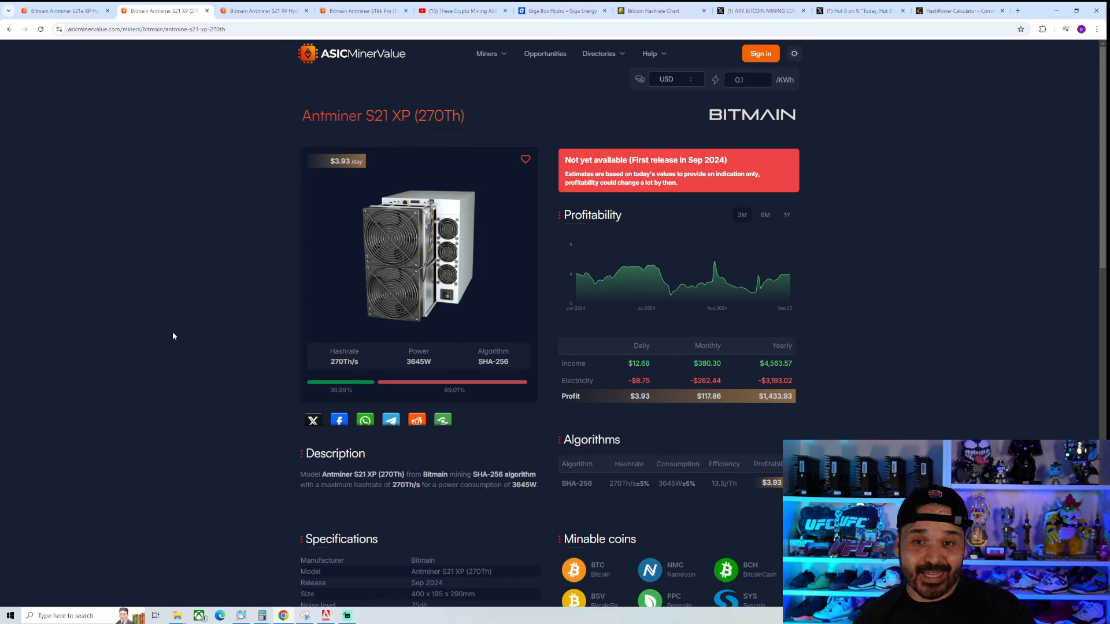
{"action": "left_click", "coordinate": [262, 10]}
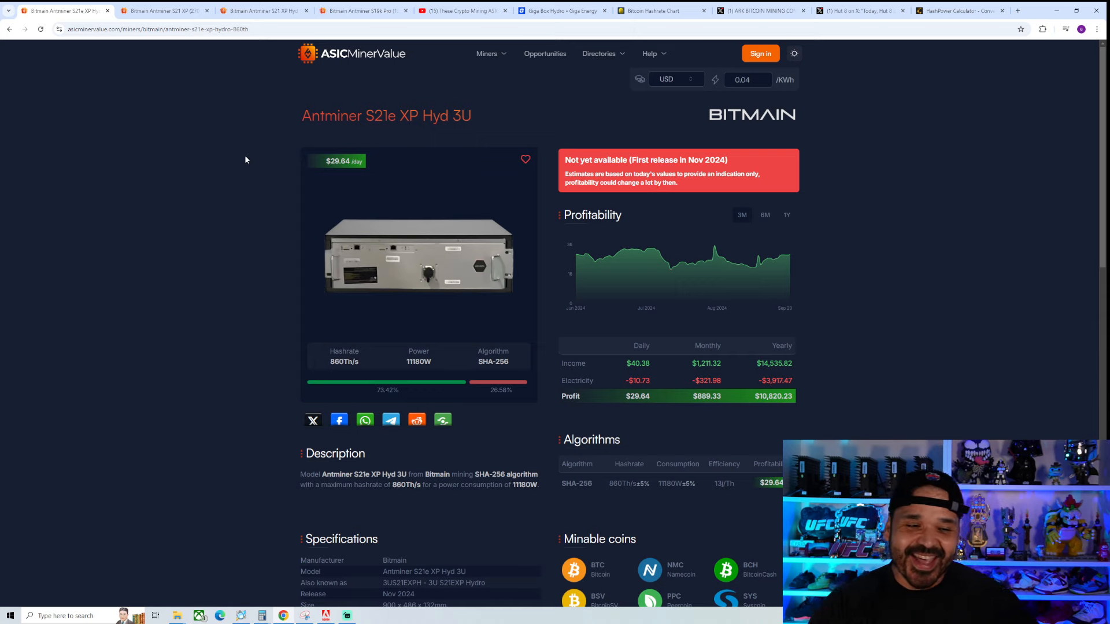
{"action": "mouse_move", "coordinate": [259, 198]}
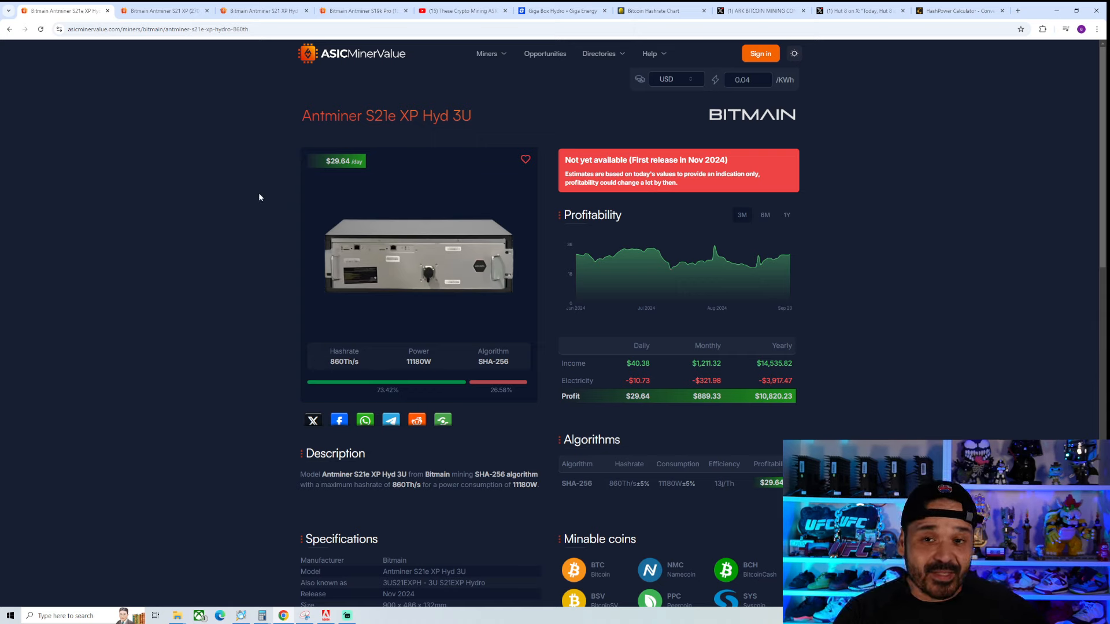
{"action": "mouse_move", "coordinate": [256, 193]}
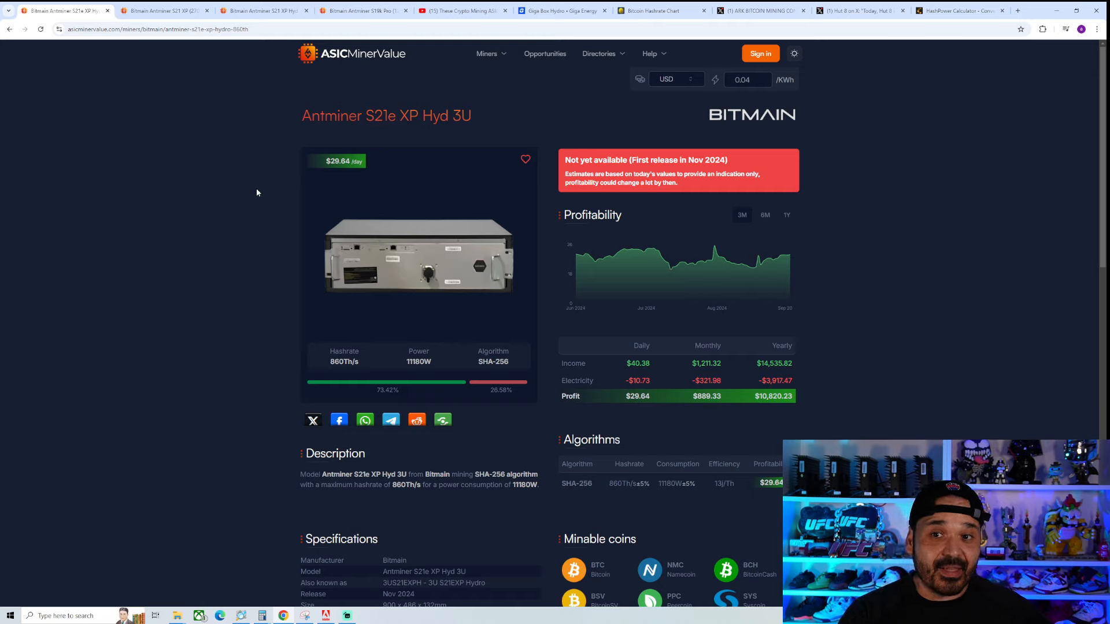
{"action": "mouse_move", "coordinate": [660, 11]}
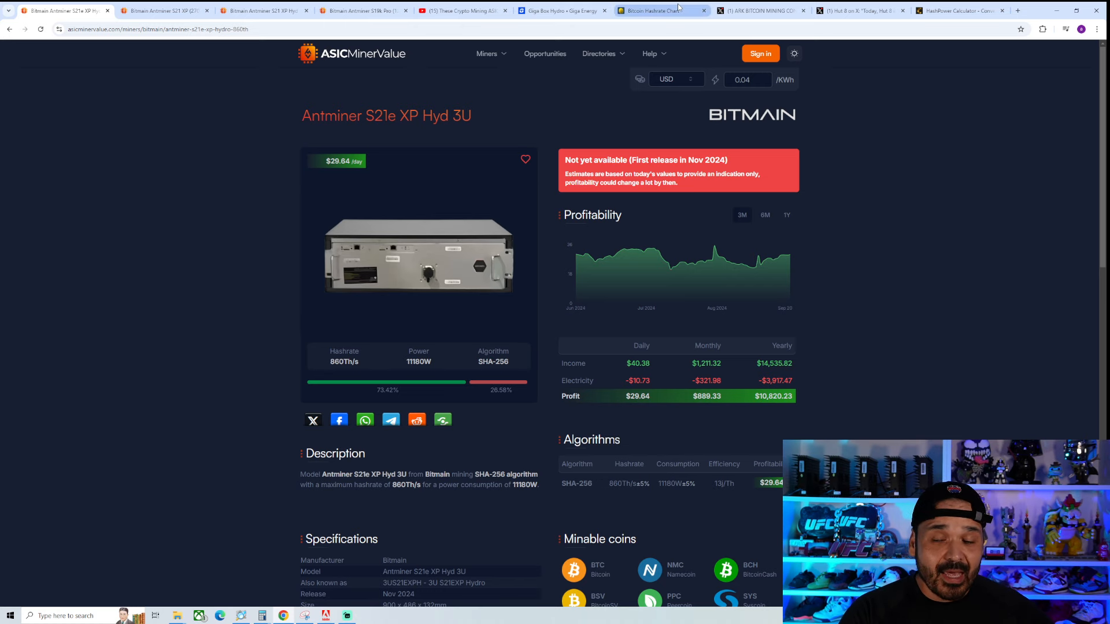
{"action": "left_click", "coordinate": [658, 10]}
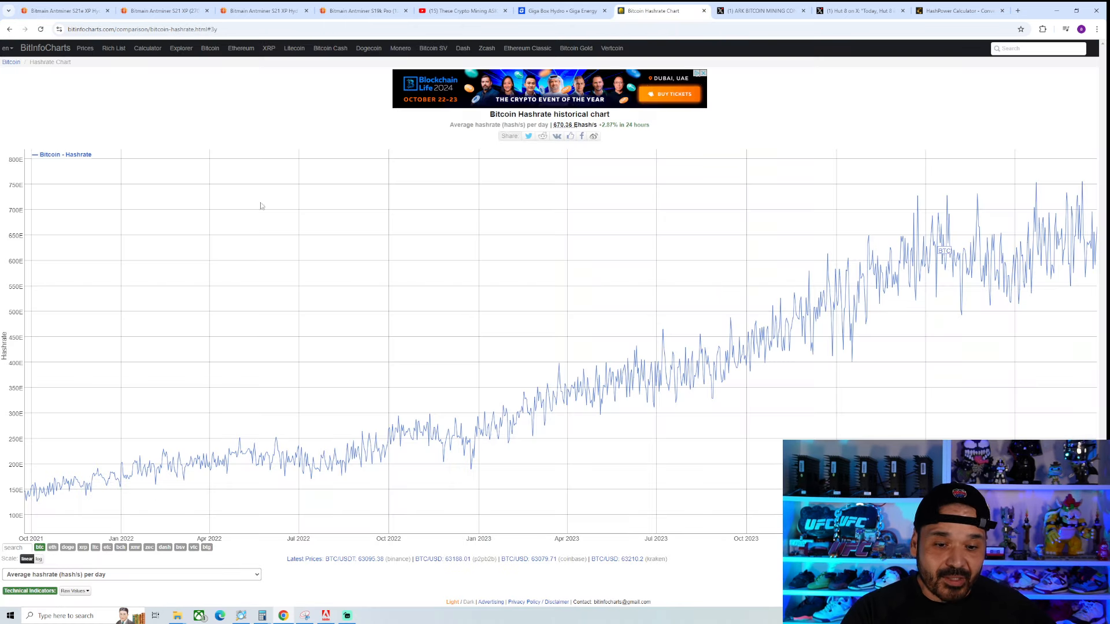
{"action": "mouse_move", "coordinate": [67, 481]}
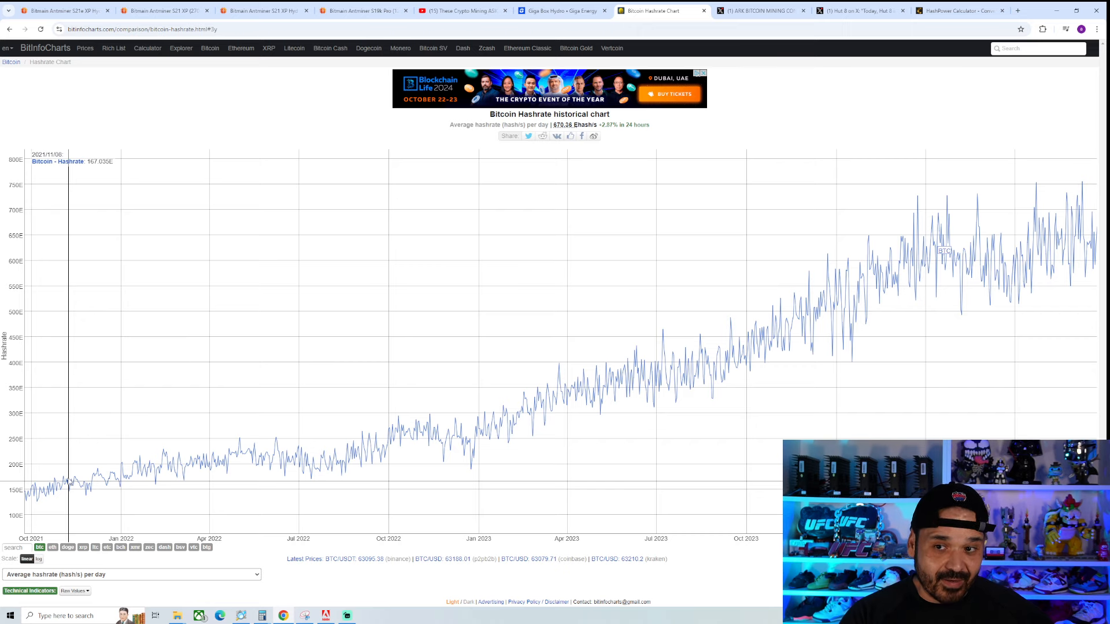
{"action": "mouse_move", "coordinate": [960, 204]}
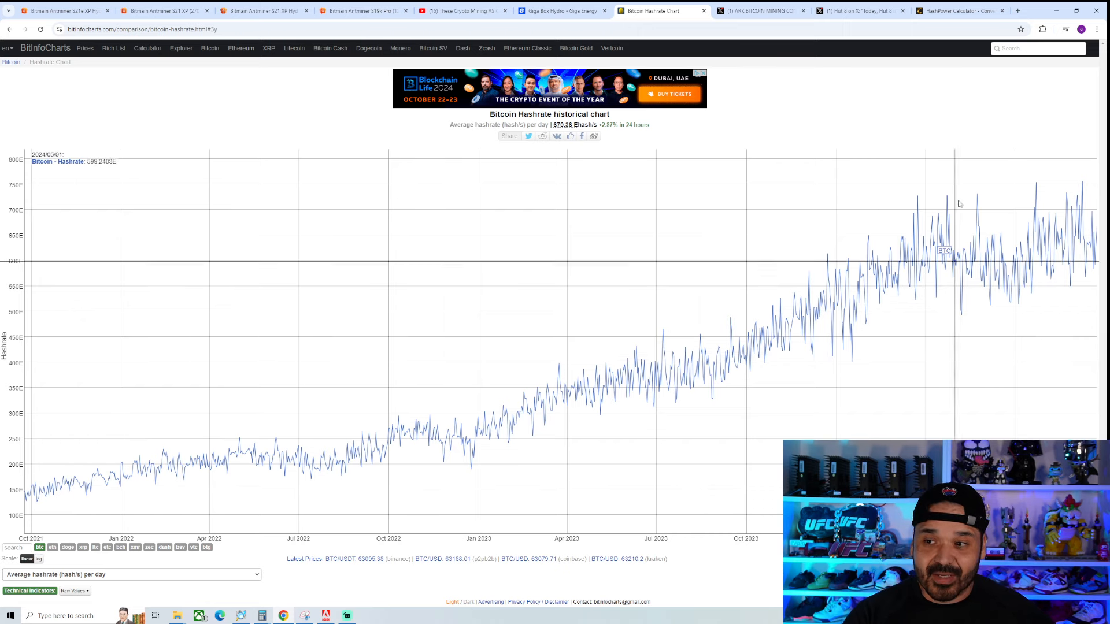
{"action": "mouse_move", "coordinate": [1025, 217]}
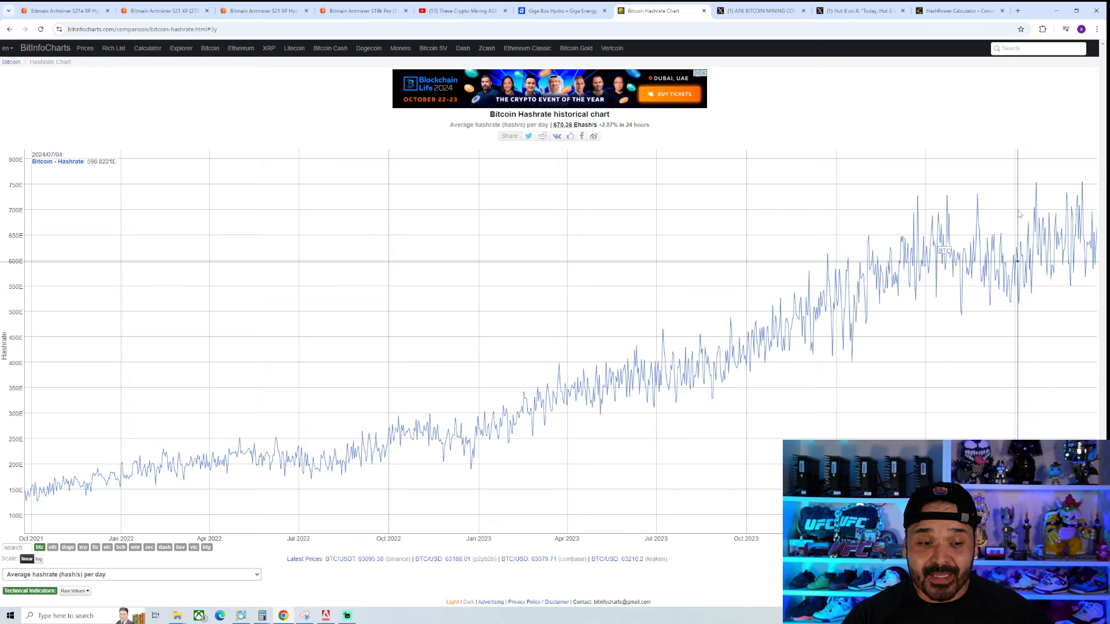
{"action": "mouse_move", "coordinate": [71, 485]}
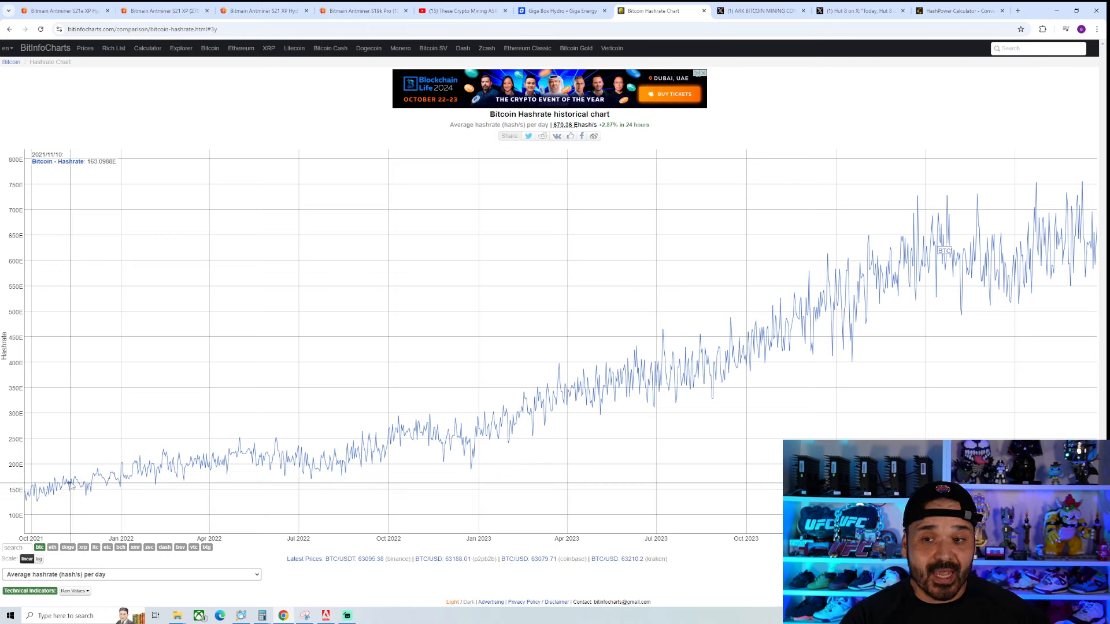
{"action": "mouse_move", "coordinate": [83, 488]}
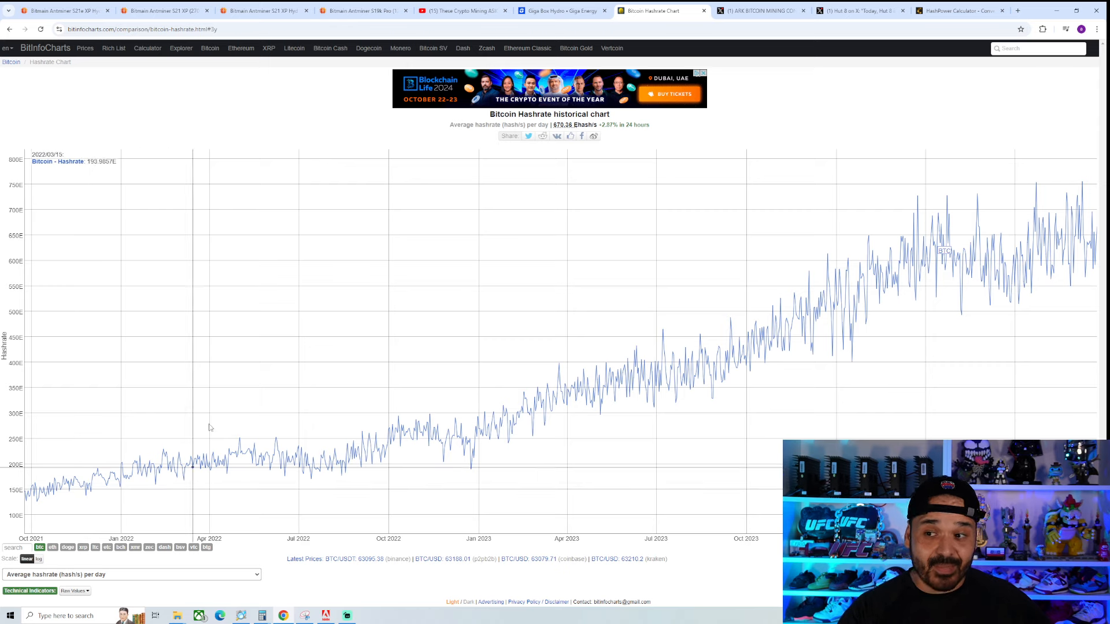
{"action": "mouse_move", "coordinate": [1065, 172]}
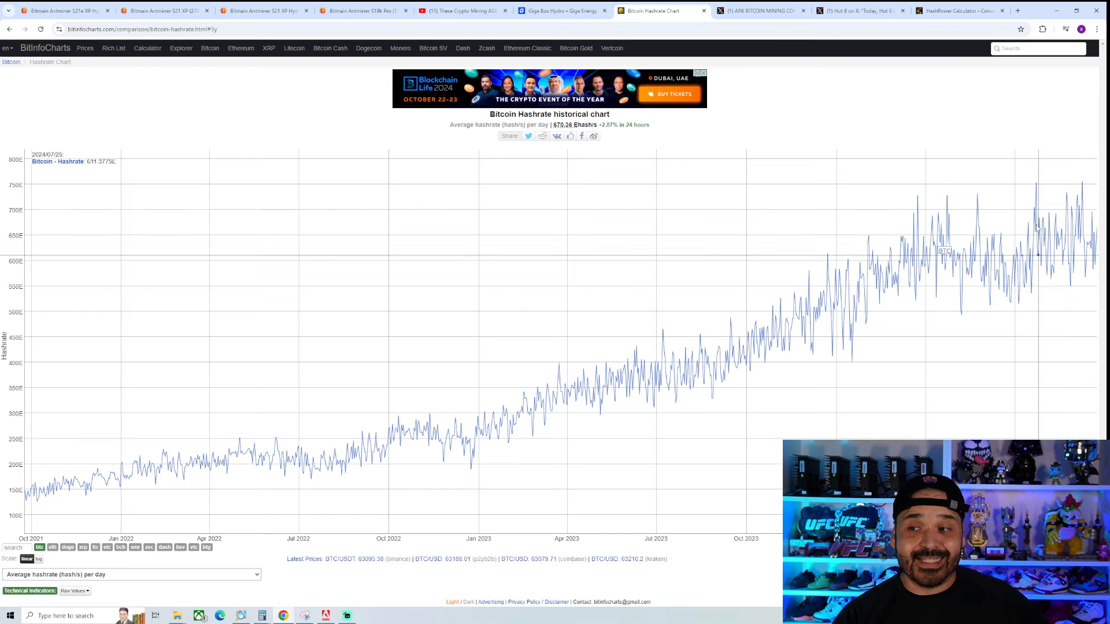
{"action": "mouse_move", "coordinate": [1061, 235]}
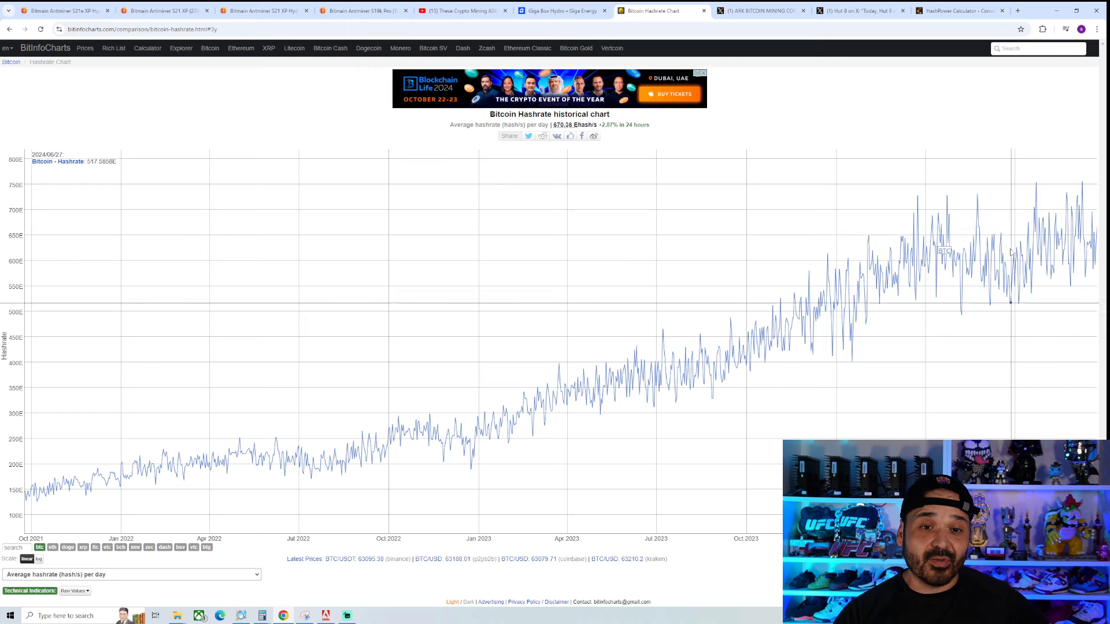
{"action": "mouse_move", "coordinate": [990, 262]}
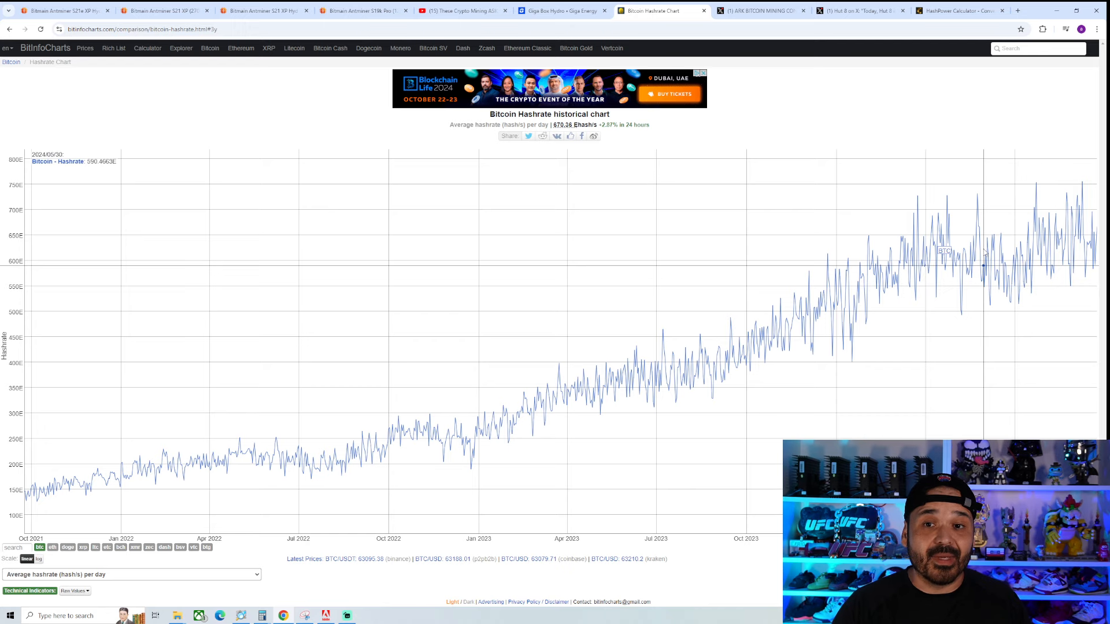
Step: Return to the S21e XP Hyd 3U page, then view the Antminer S19k Pro (120Th) losing $0.99/day at $0.1/kWh
{"action": "left_click", "coordinate": [60, 10]}
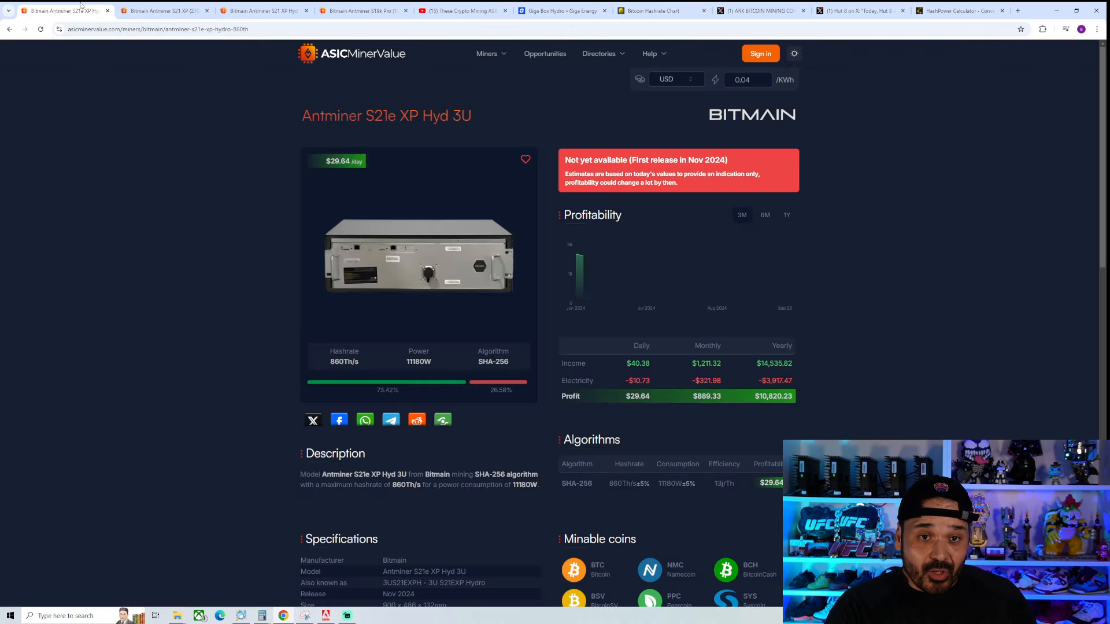
{"action": "mouse_move", "coordinate": [164, 11]}
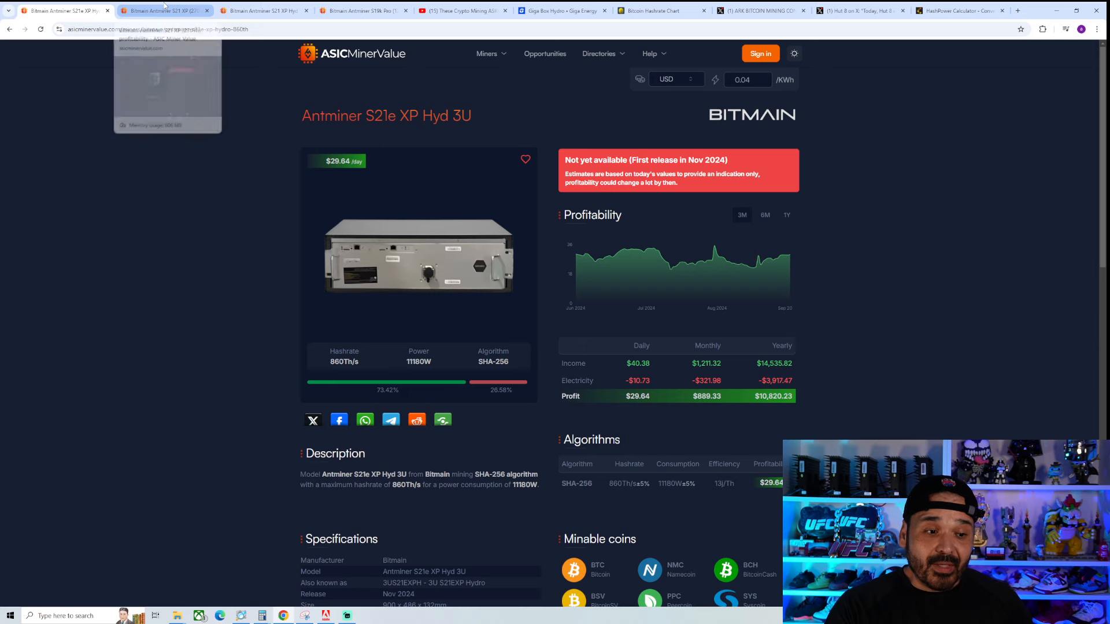
{"action": "mouse_move", "coordinate": [266, 11]}
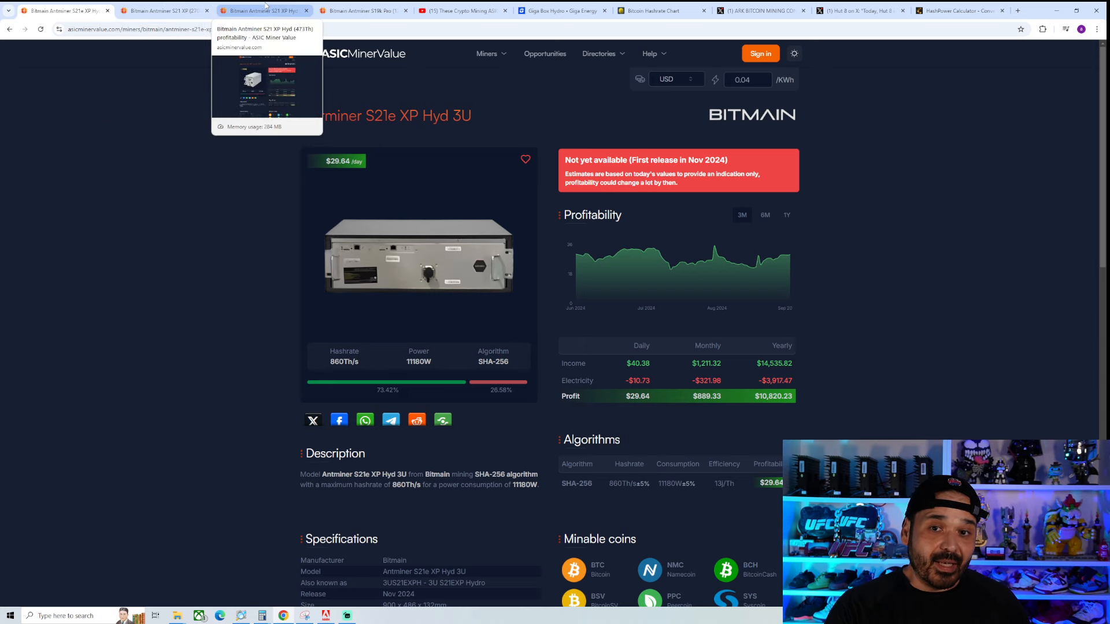
{"action": "left_click", "coordinate": [363, 11]}
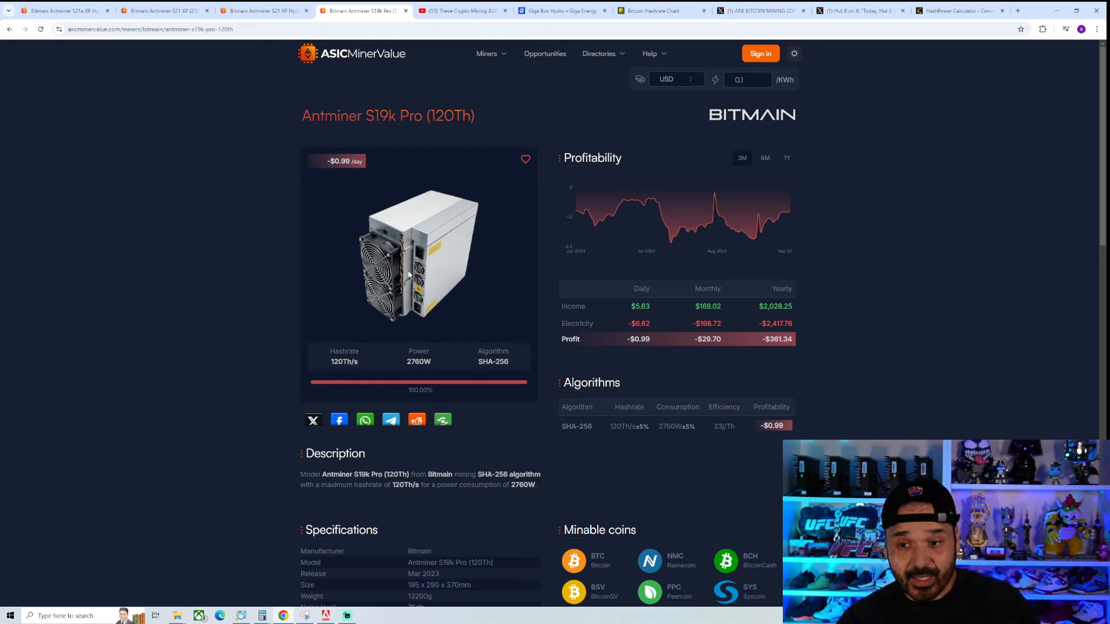
{"action": "mouse_move", "coordinate": [219, 261]}
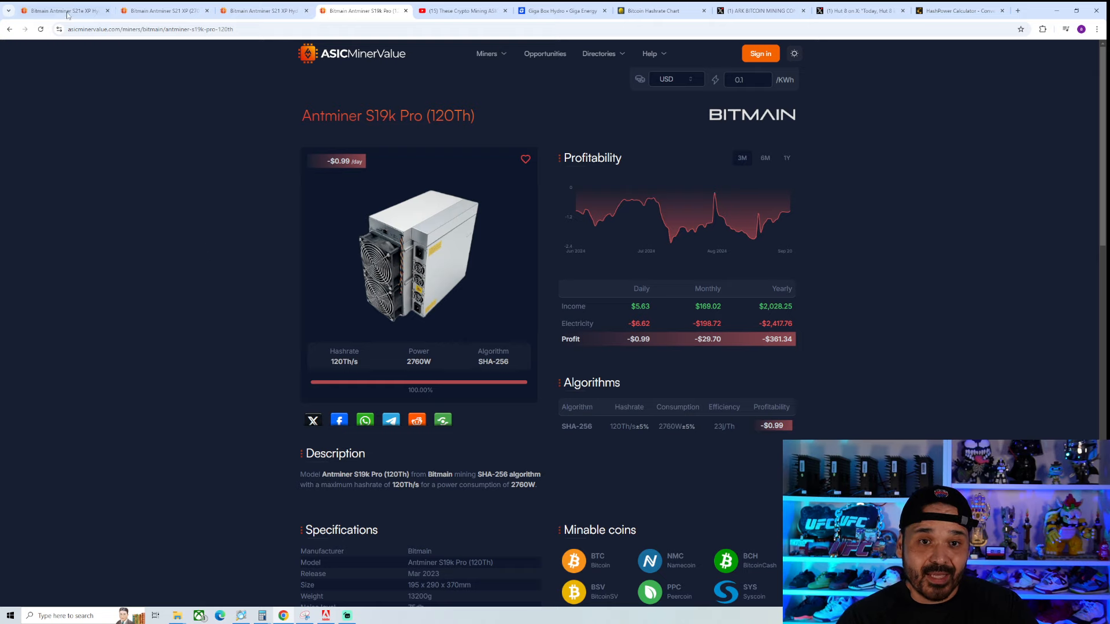
{"action": "mouse_move", "coordinate": [211, 228]}
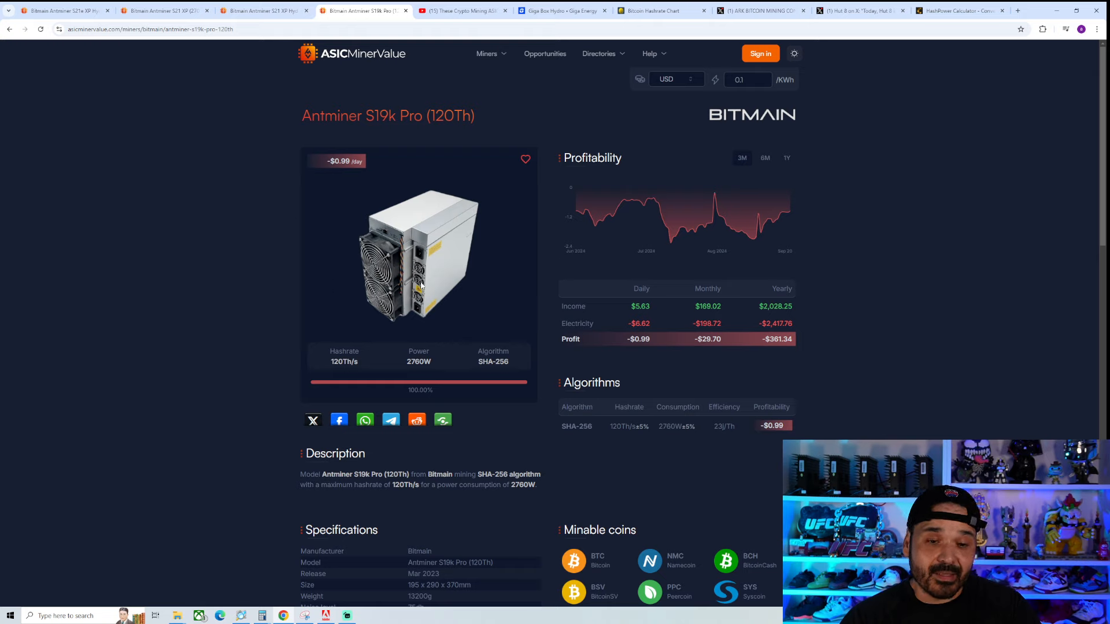
{"action": "mouse_move", "coordinate": [119, 342]}
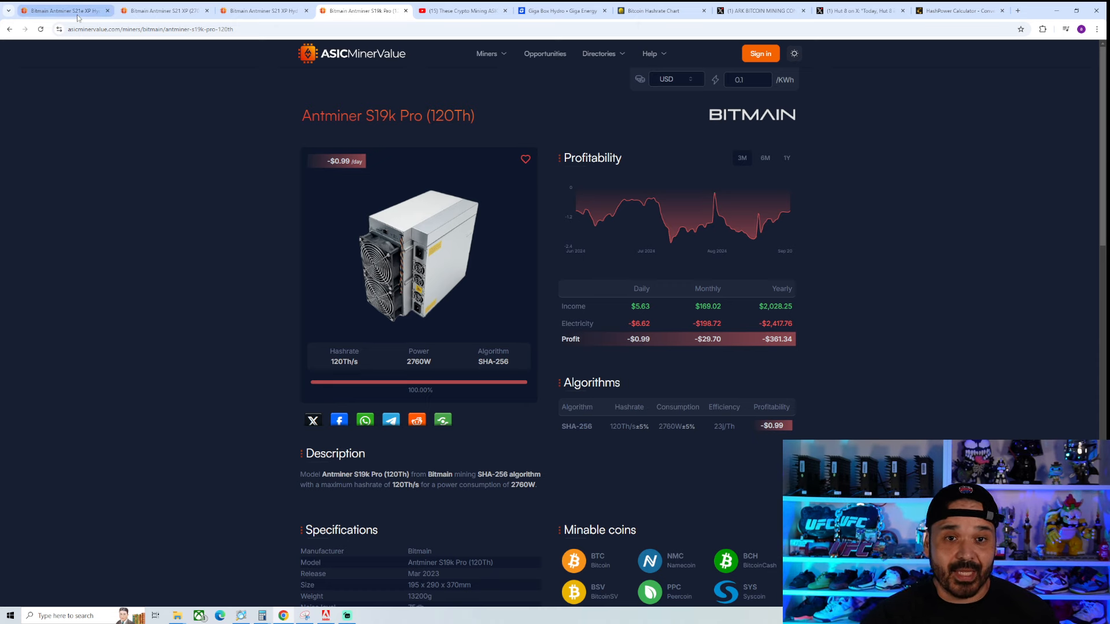
Step: Flip between the S21e XP Hyd 3U and S21 XP (270Th) pages, landing on the S21 XP's $3.93 daily profit
{"action": "left_click", "coordinate": [60, 11]}
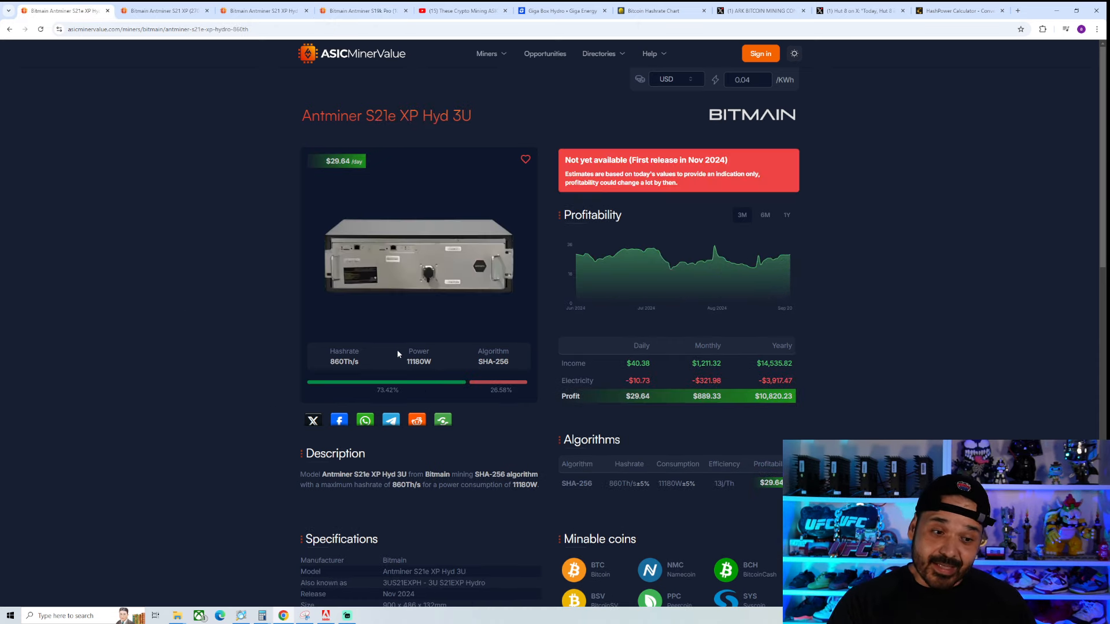
{"action": "mouse_move", "coordinate": [183, 371]}
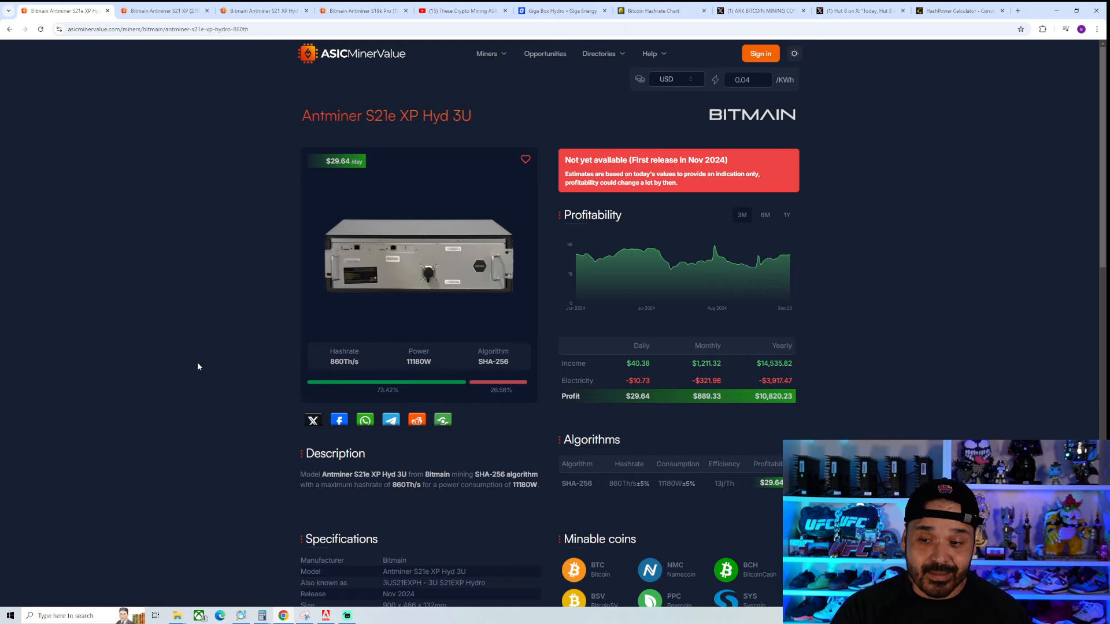
{"action": "mouse_move", "coordinate": [228, 280]}
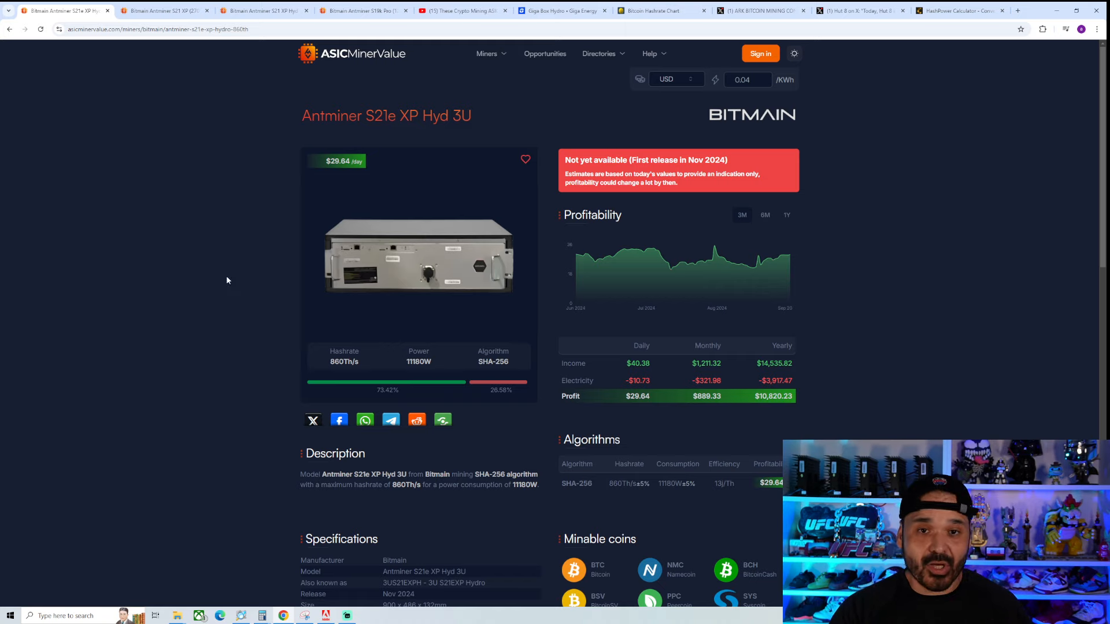
{"action": "left_click", "coordinate": [164, 10]}
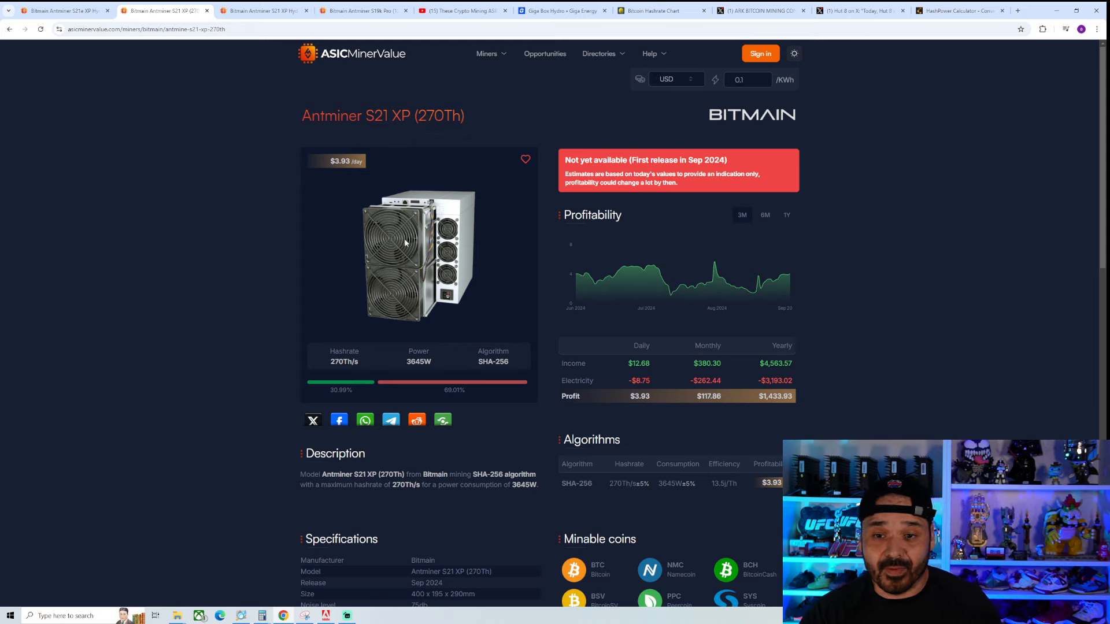
{"action": "mouse_move", "coordinate": [402, 278]}
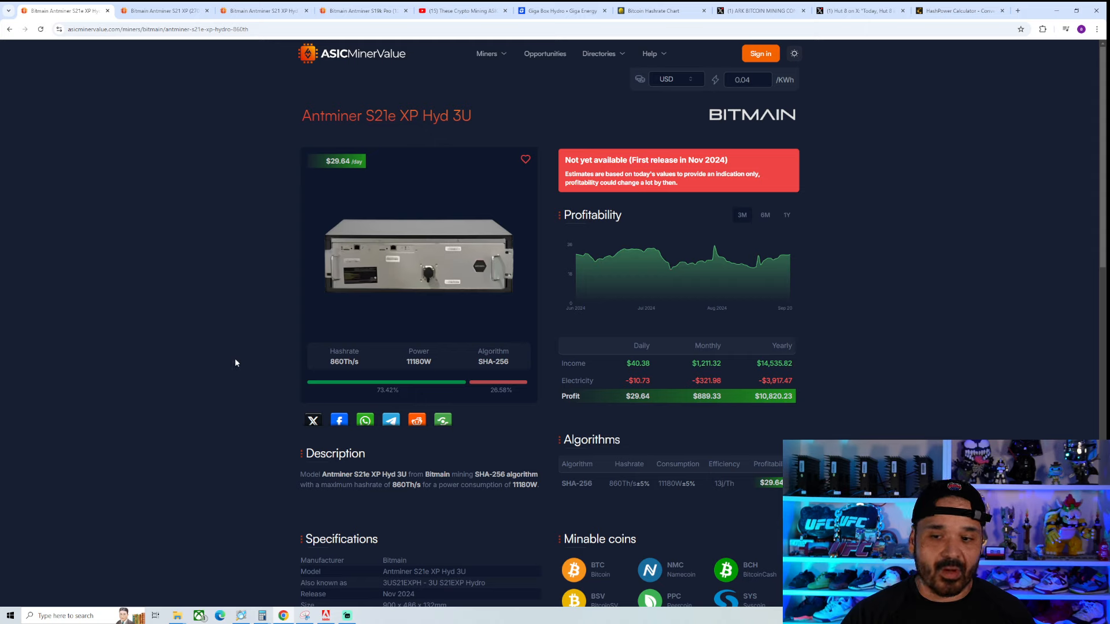
{"action": "mouse_move", "coordinate": [231, 352]}
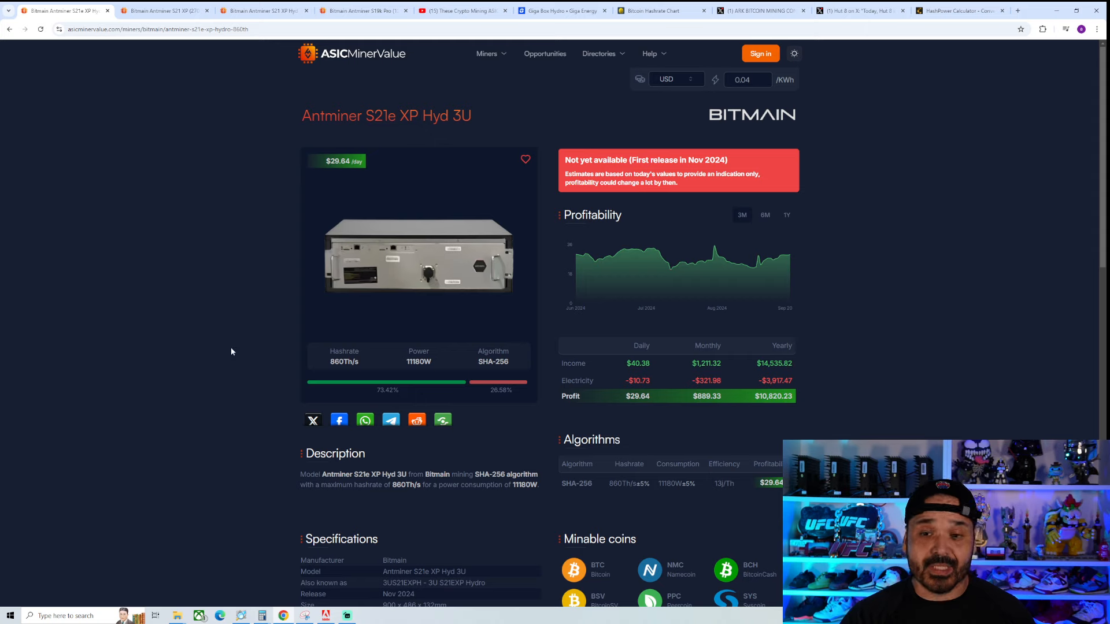
{"action": "mouse_move", "coordinate": [242, 360]}
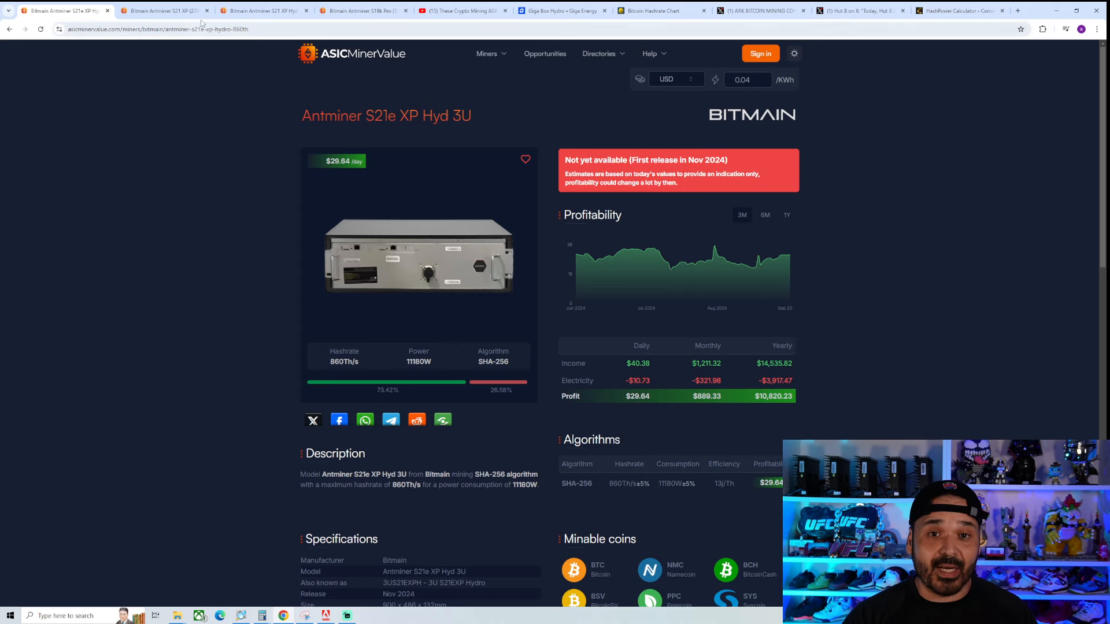
{"action": "left_click", "coordinate": [166, 10]}
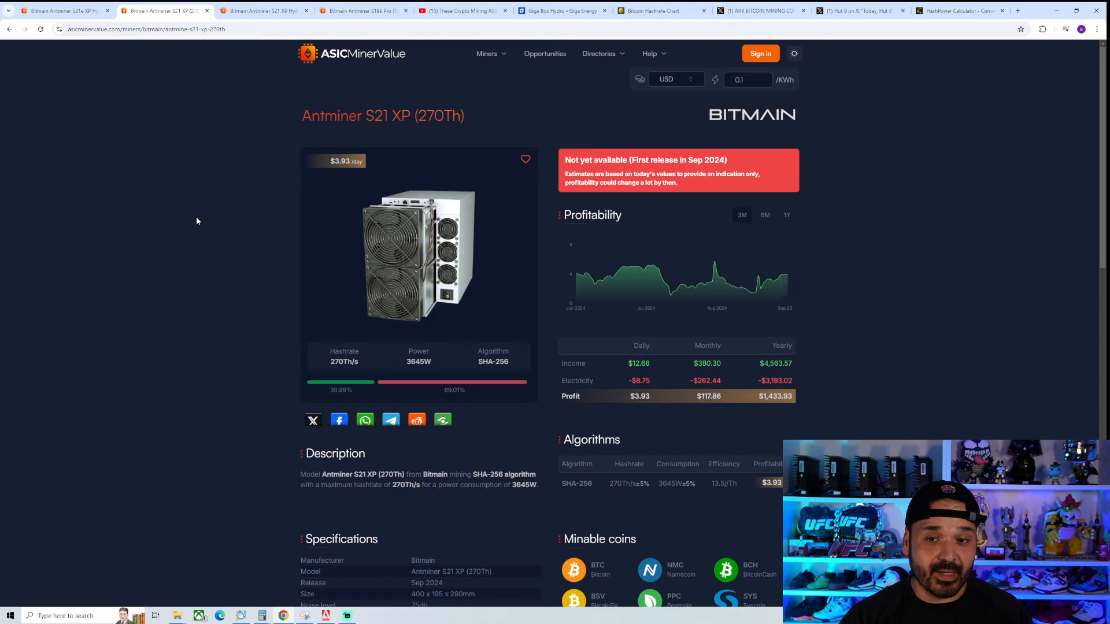
{"action": "mouse_move", "coordinate": [190, 227]}
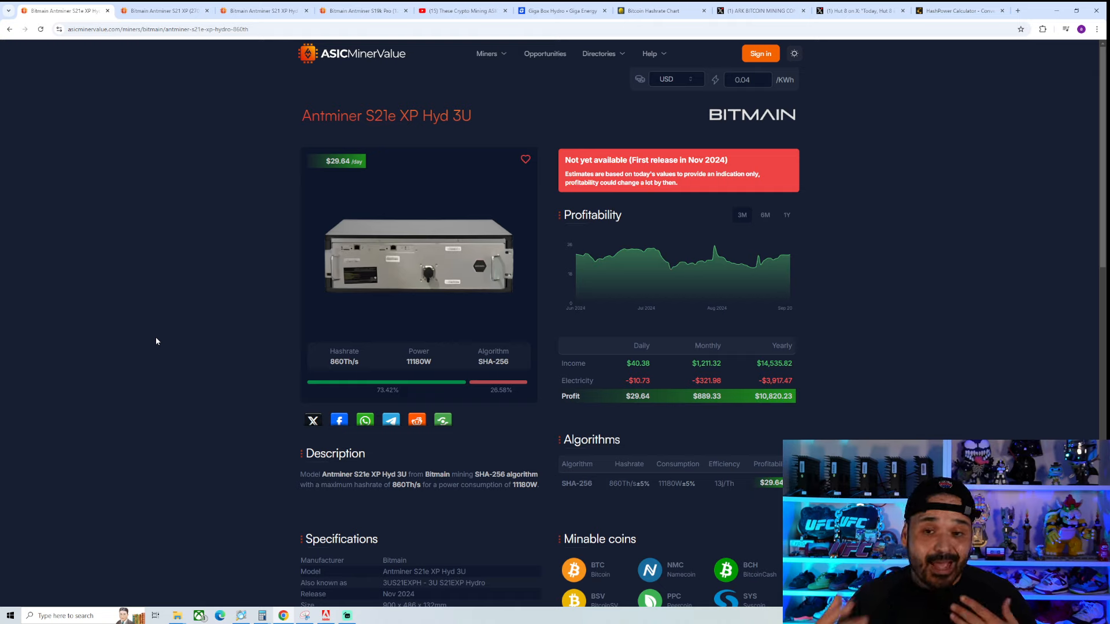
Step: Bring up the YouTube ASIC mining containers video, then the Giga Box Hydro liquid-cooled container page
{"action": "left_click", "coordinate": [463, 10]}
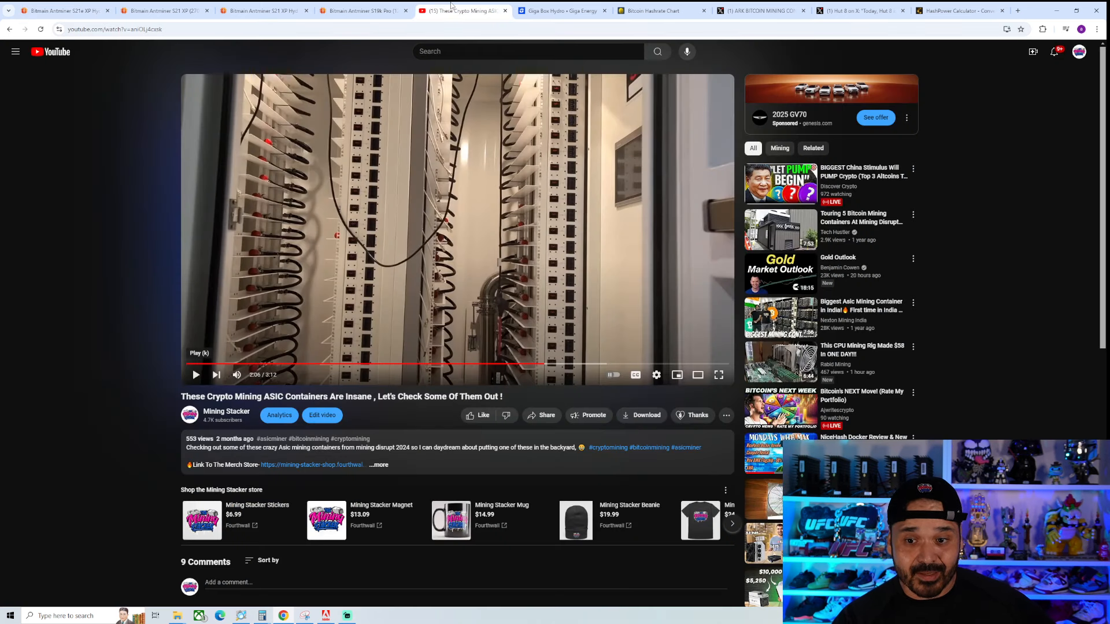
{"action": "mouse_move", "coordinate": [120, 274]}
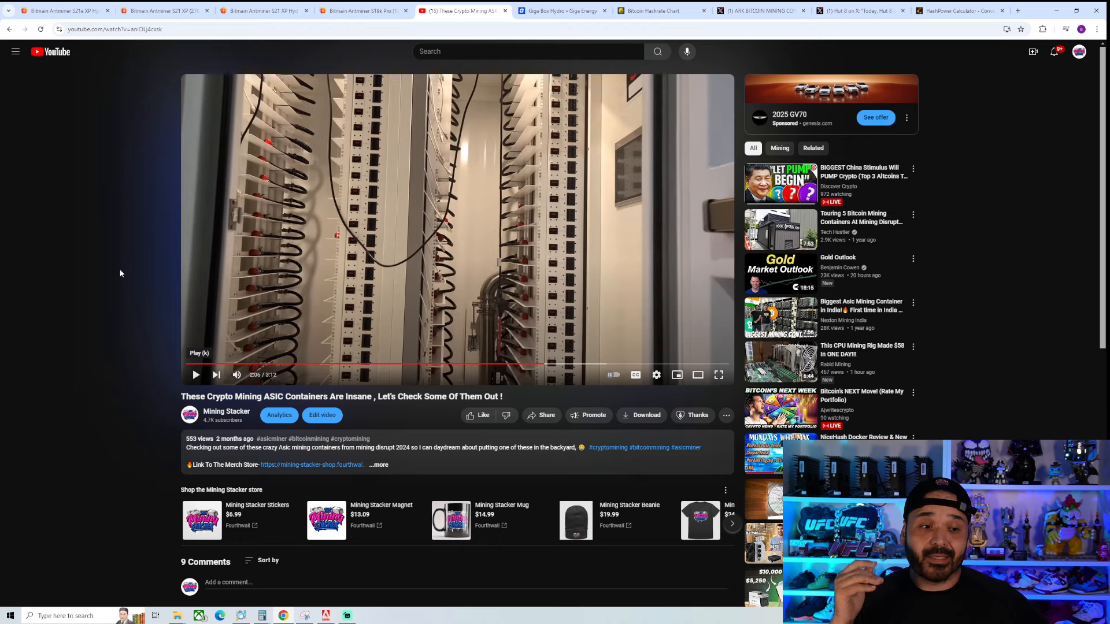
{"action": "left_click", "coordinate": [560, 11]}
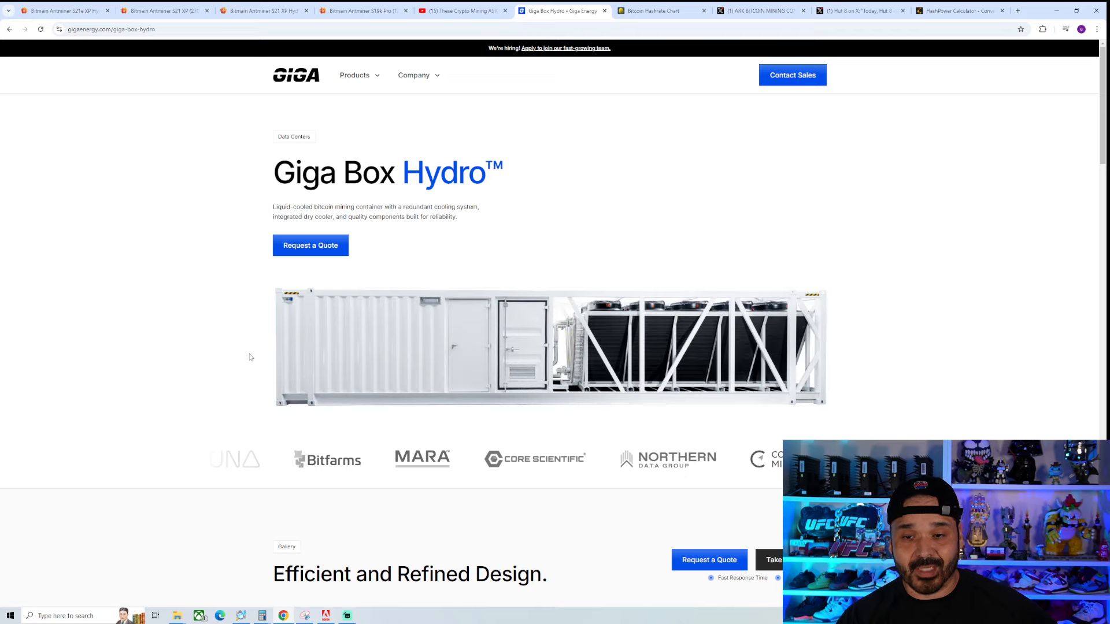
{"action": "mouse_move", "coordinate": [272, 388]}
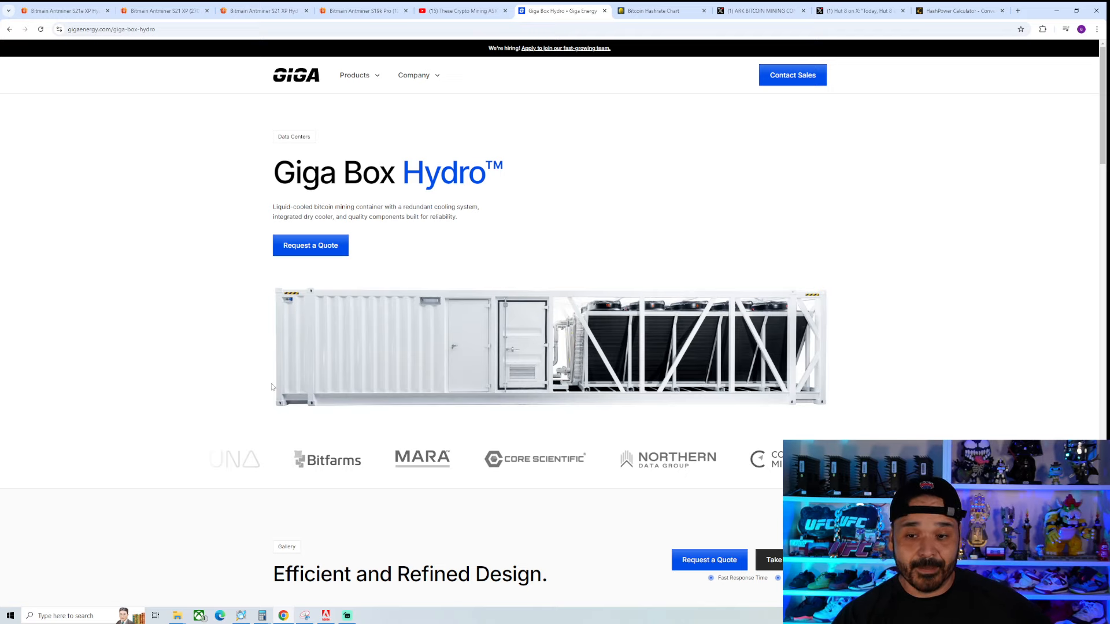
Step: Browse the Giga Box Hydro interior gallery photos, then switch to the ARK Bitcoin Mining Container post on X
{"action": "scroll", "scroll_direction": "down", "scroll_amount": 3}
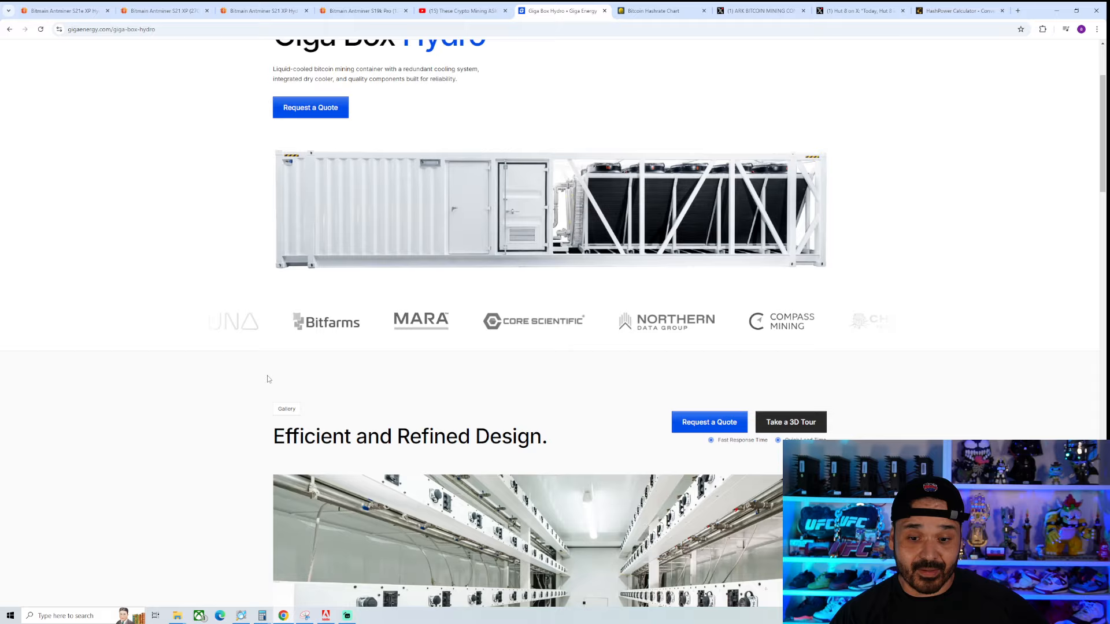
{"action": "scroll", "scroll_direction": "down", "scroll_amount": 3}
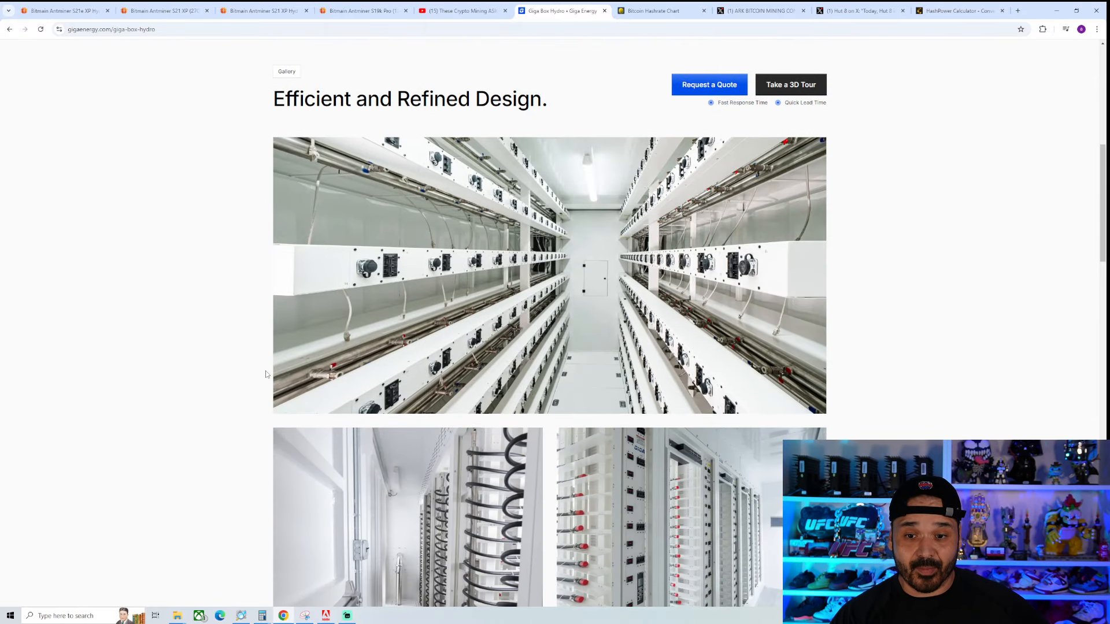
{"action": "scroll", "scroll_direction": "down", "scroll_amount": 3}
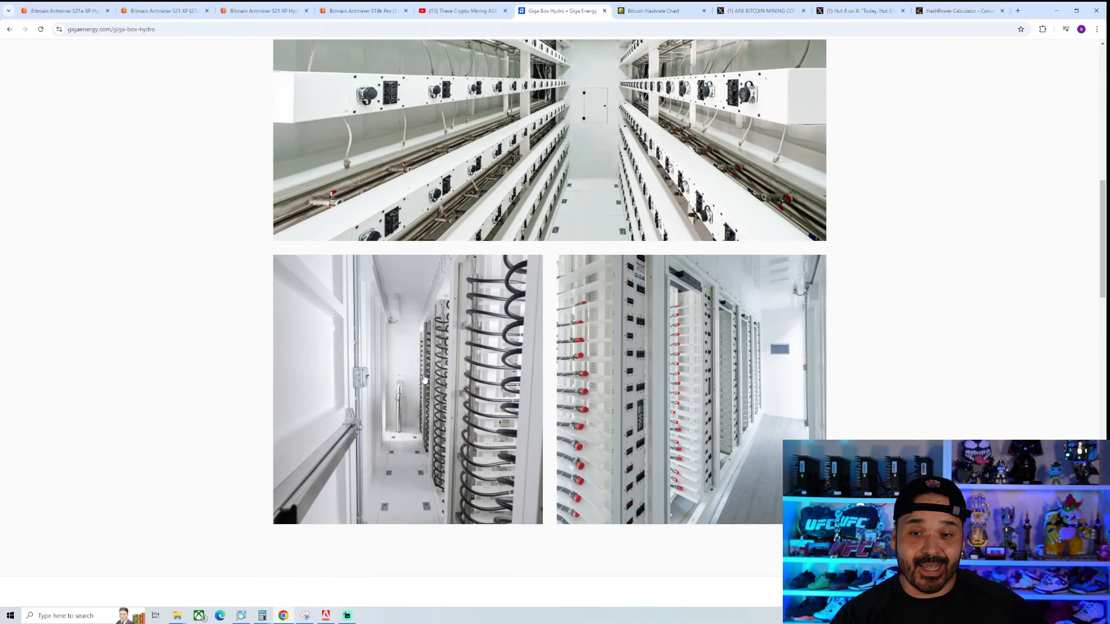
{"action": "scroll", "scroll_direction": "up", "scroll_amount": 3}
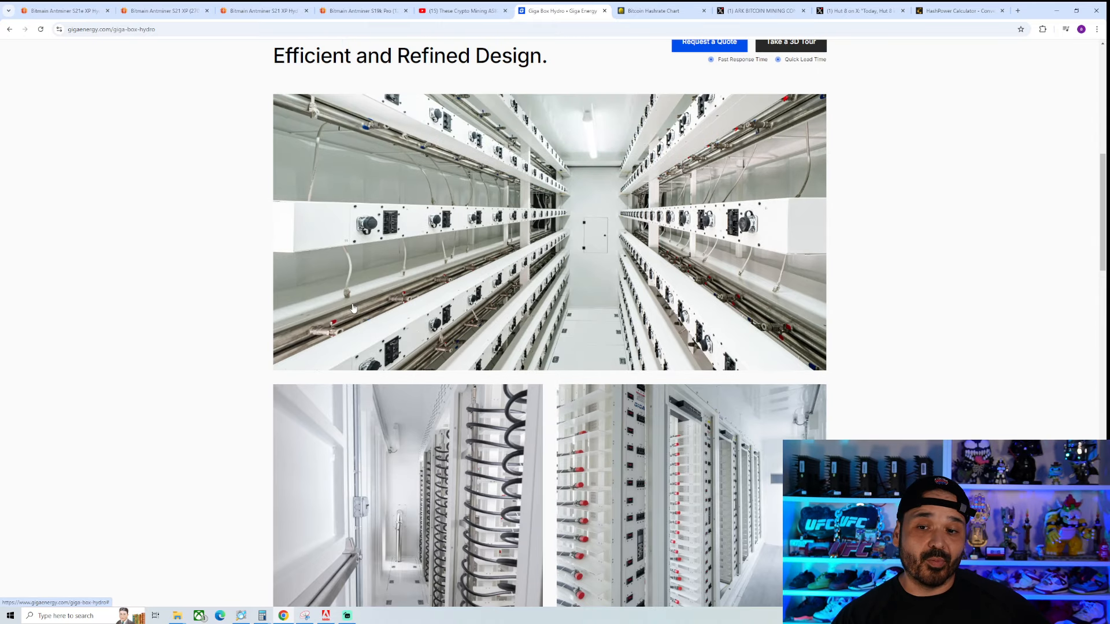
{"action": "mouse_move", "coordinate": [339, 283]}
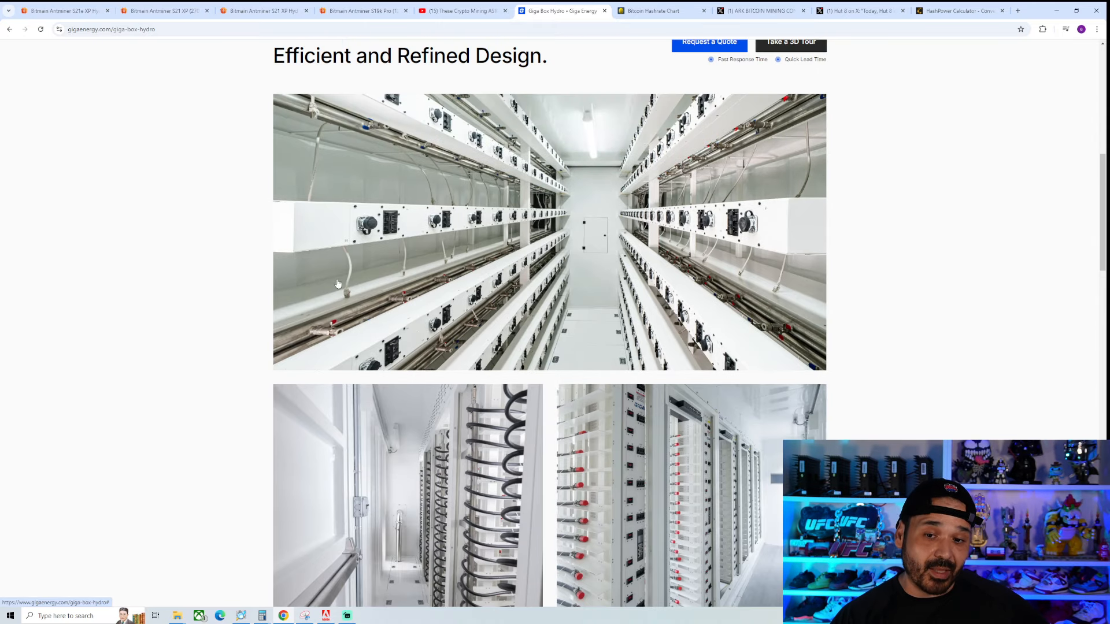
{"action": "mouse_move", "coordinate": [242, 304]}
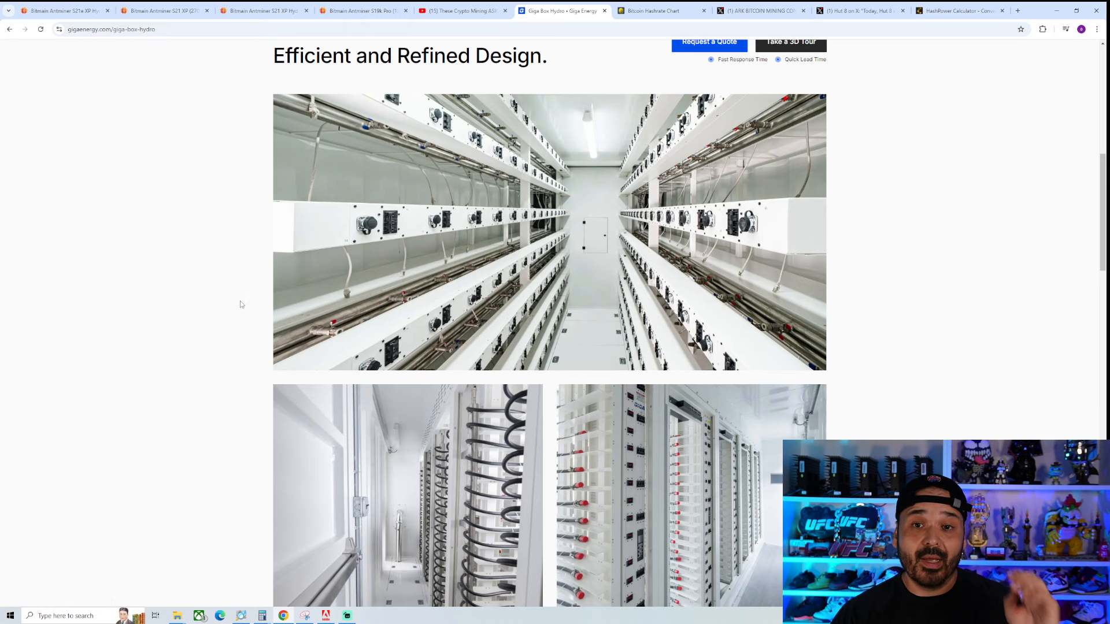
{"action": "scroll", "scroll_direction": "down", "scroll_amount": 3}
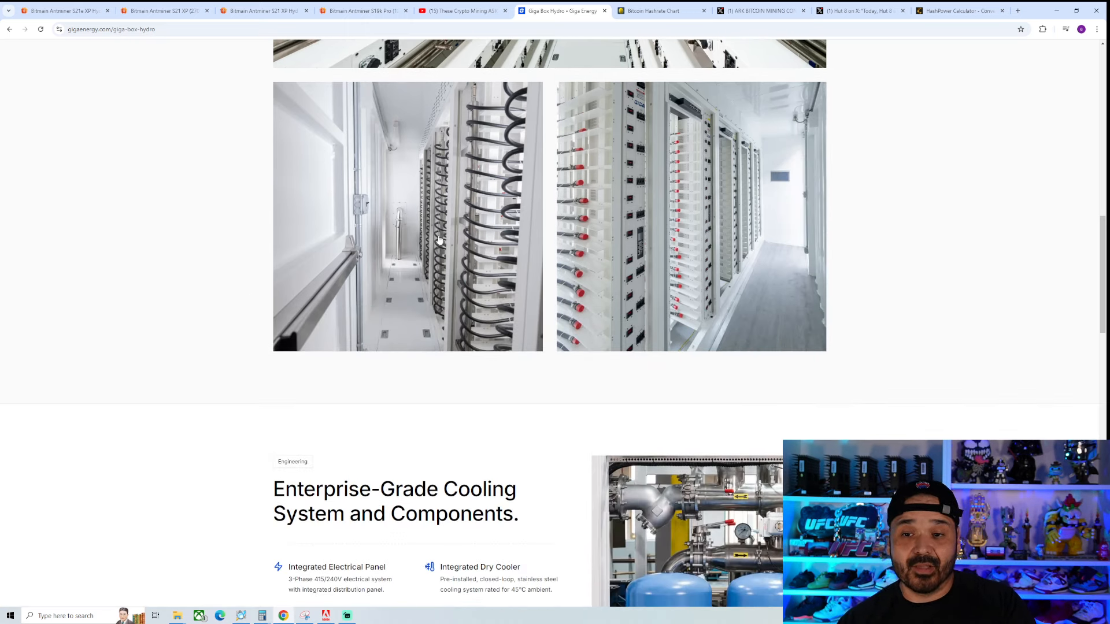
{"action": "mouse_move", "coordinate": [420, 269]}
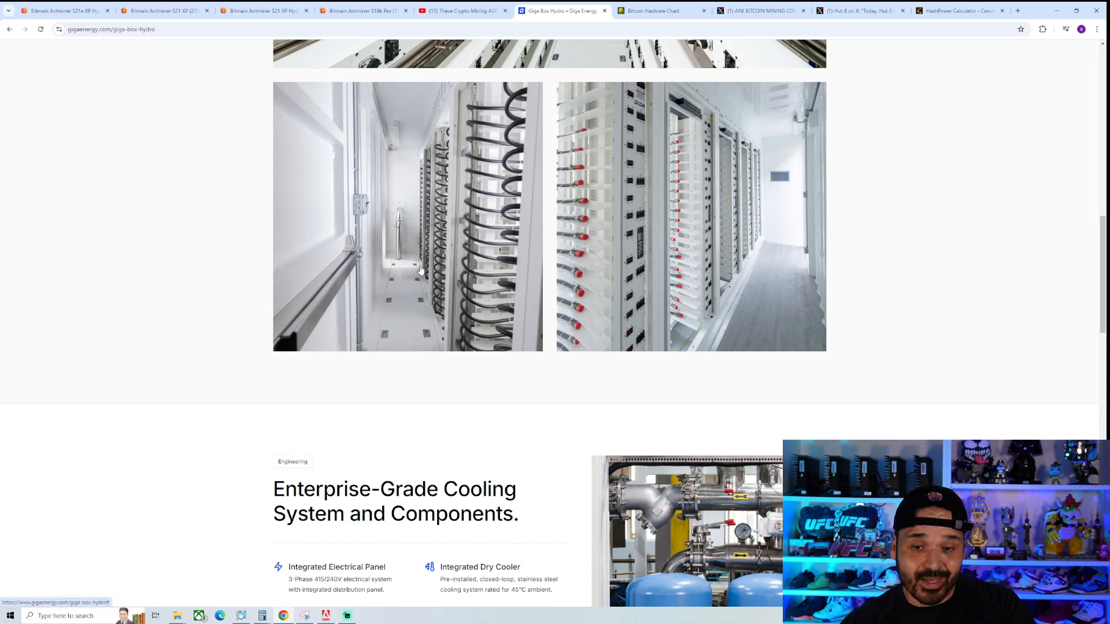
{"action": "mouse_move", "coordinate": [244, 313]}
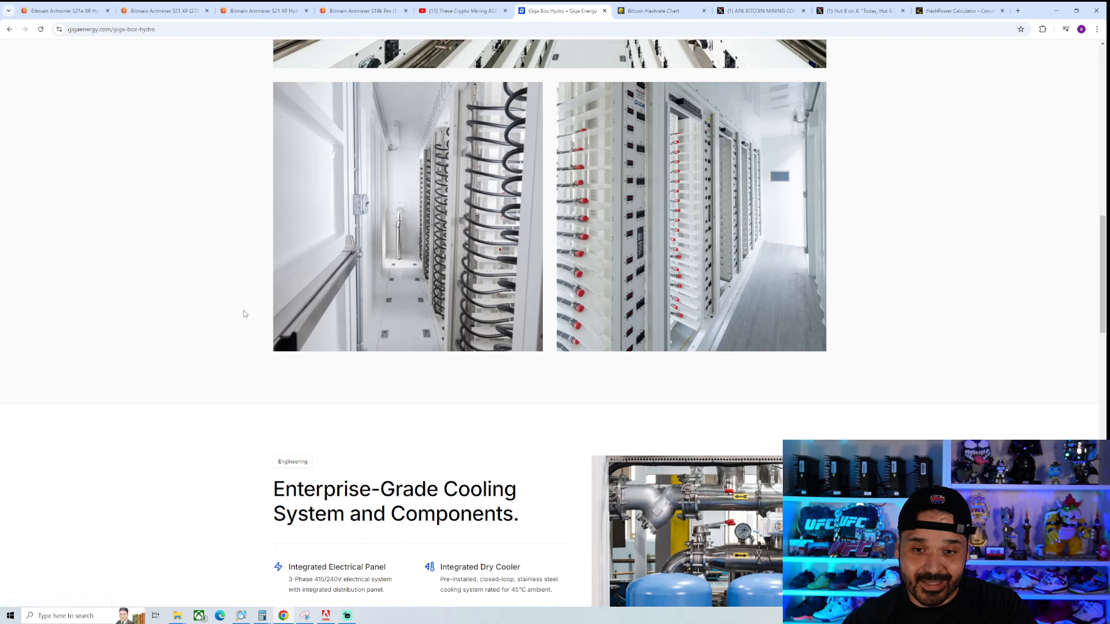
{"action": "mouse_move", "coordinate": [494, 215]}
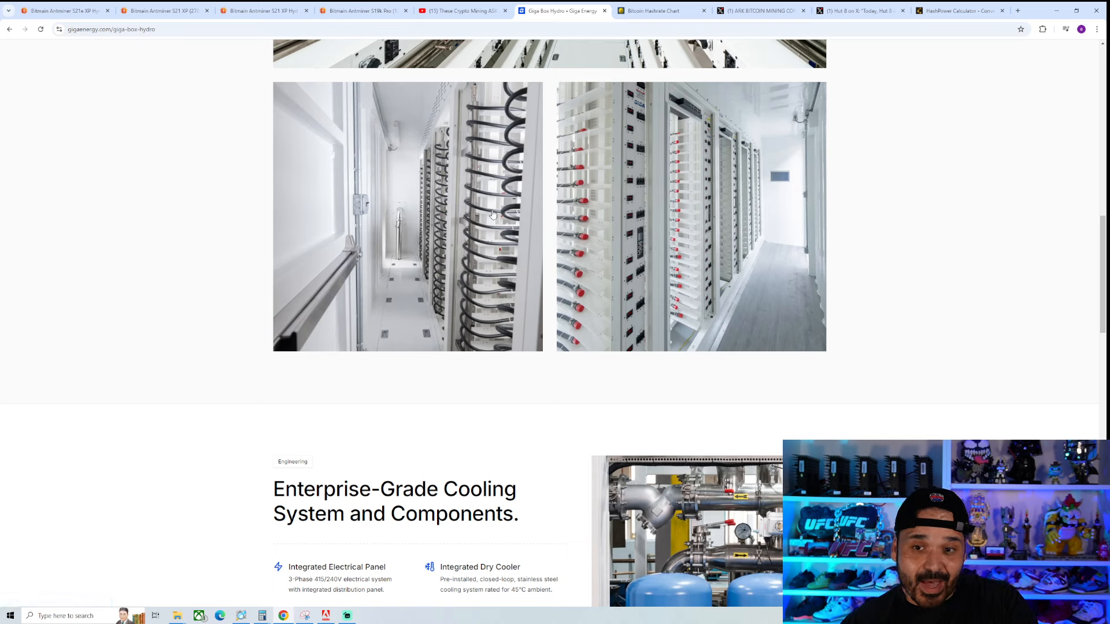
{"action": "mouse_move", "coordinate": [46, 358]}
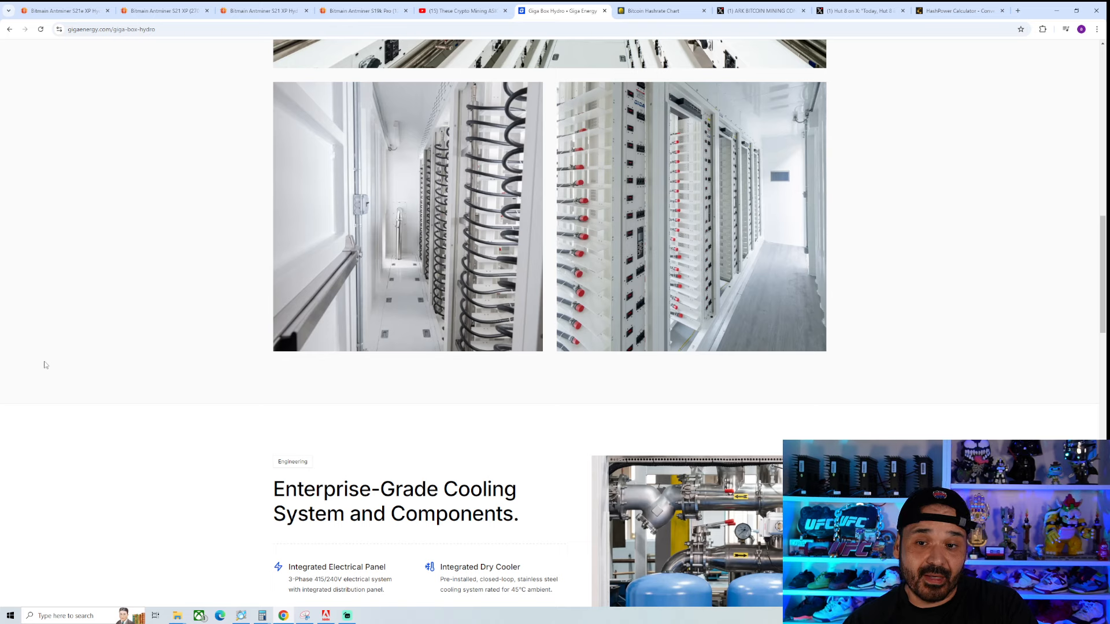
{"action": "mouse_move", "coordinate": [465, 175]}
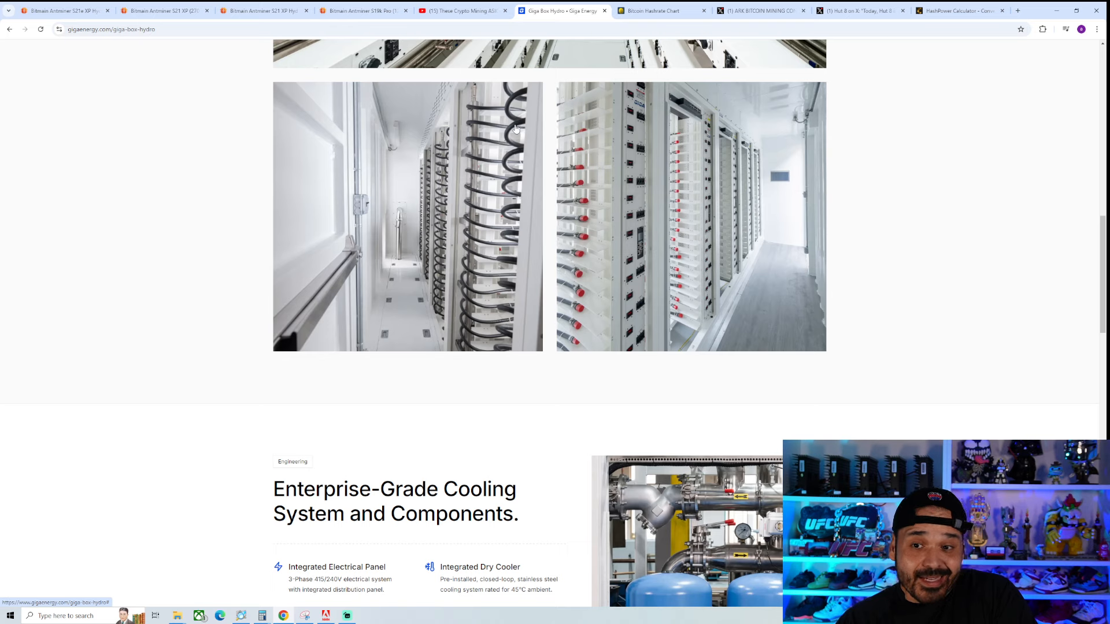
{"action": "mouse_move", "coordinate": [139, 399]}
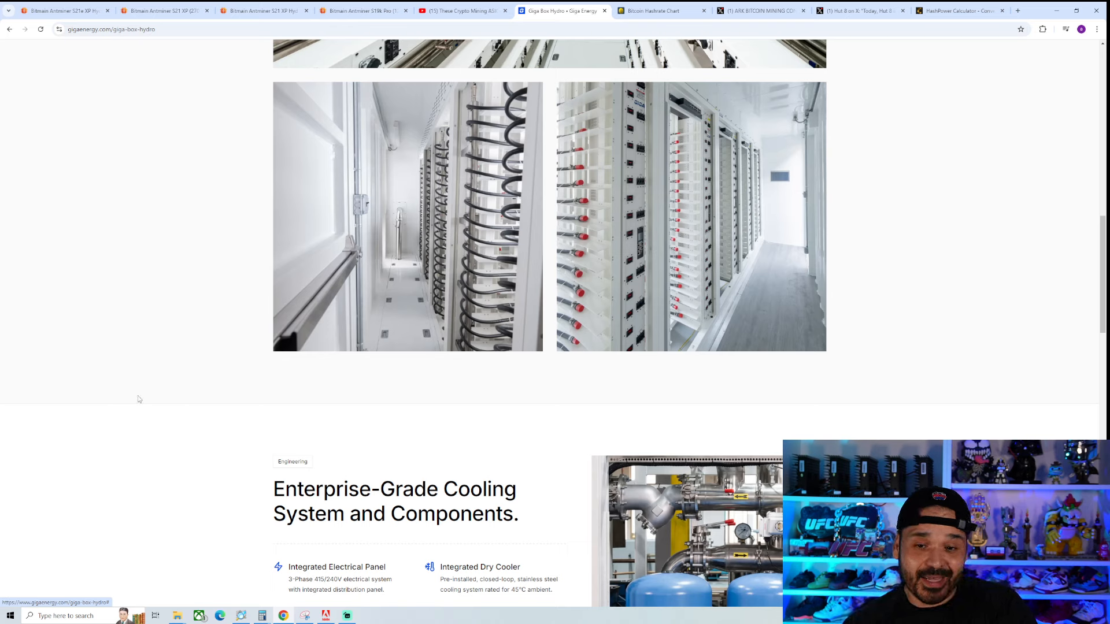
{"action": "mouse_move", "coordinate": [215, 371]}
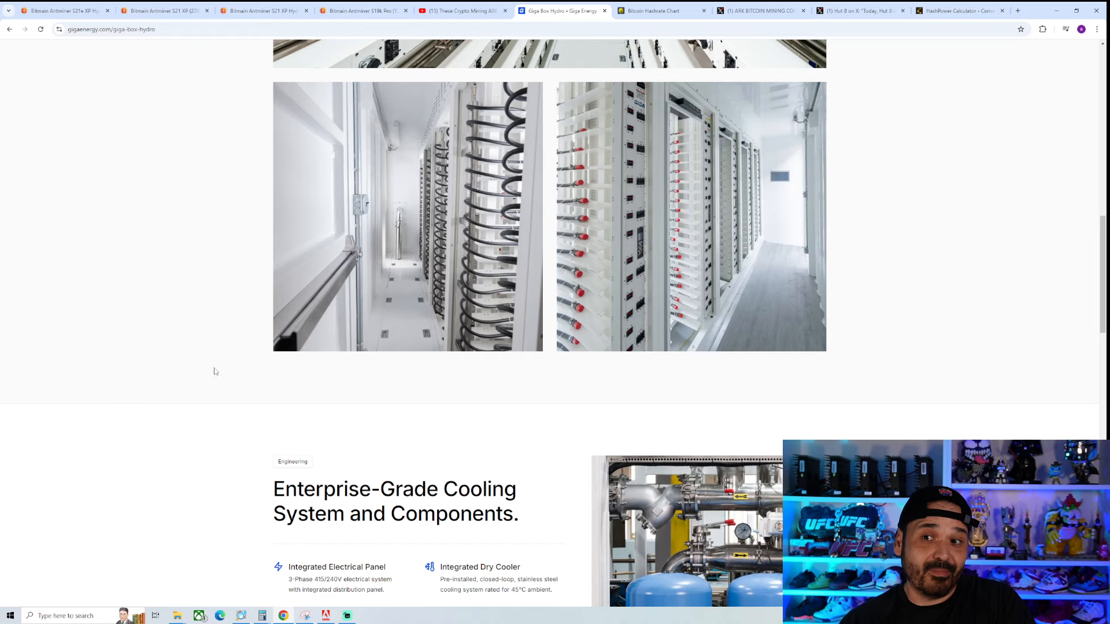
{"action": "mouse_move", "coordinate": [656, 71]}
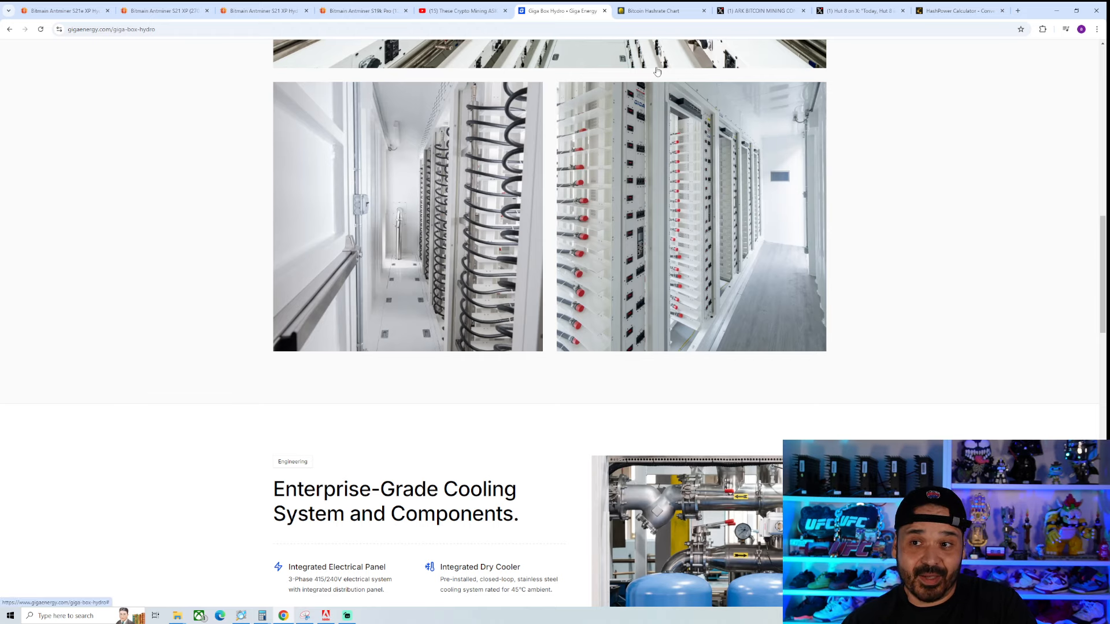
{"action": "left_click", "coordinate": [761, 11]}
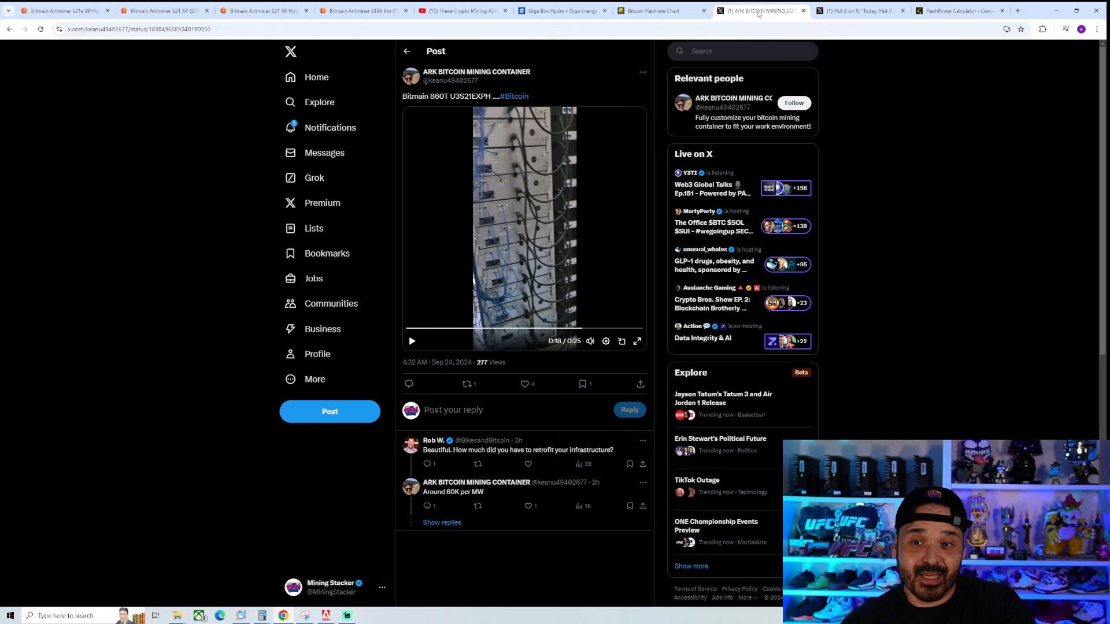
{"action": "mouse_move", "coordinate": [450, 80]}
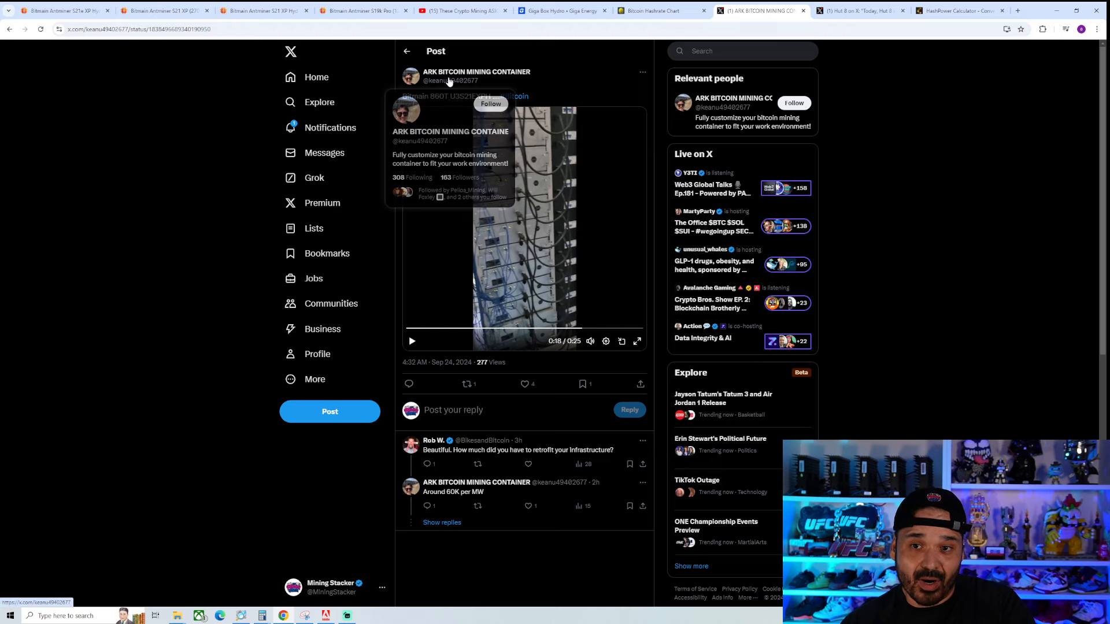
{"action": "mouse_move", "coordinate": [578, 330]}
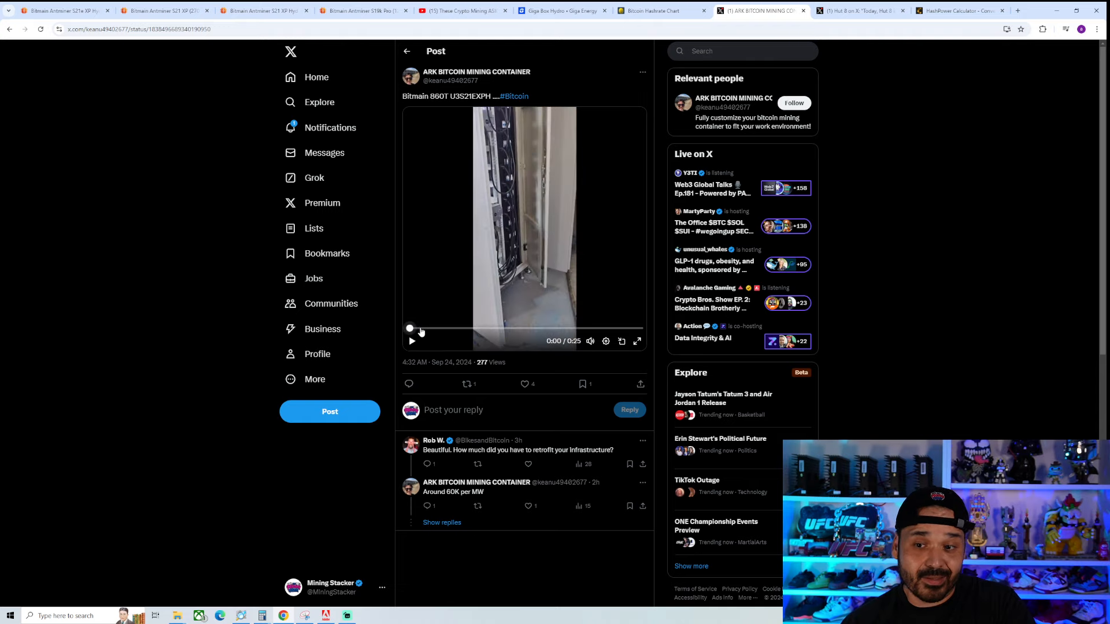
Step: Play the ARK container rack video full screen, exit it, and move to Hut 8's 2025 Bitmain deployment post
{"action": "left_click", "coordinate": [636, 341]}
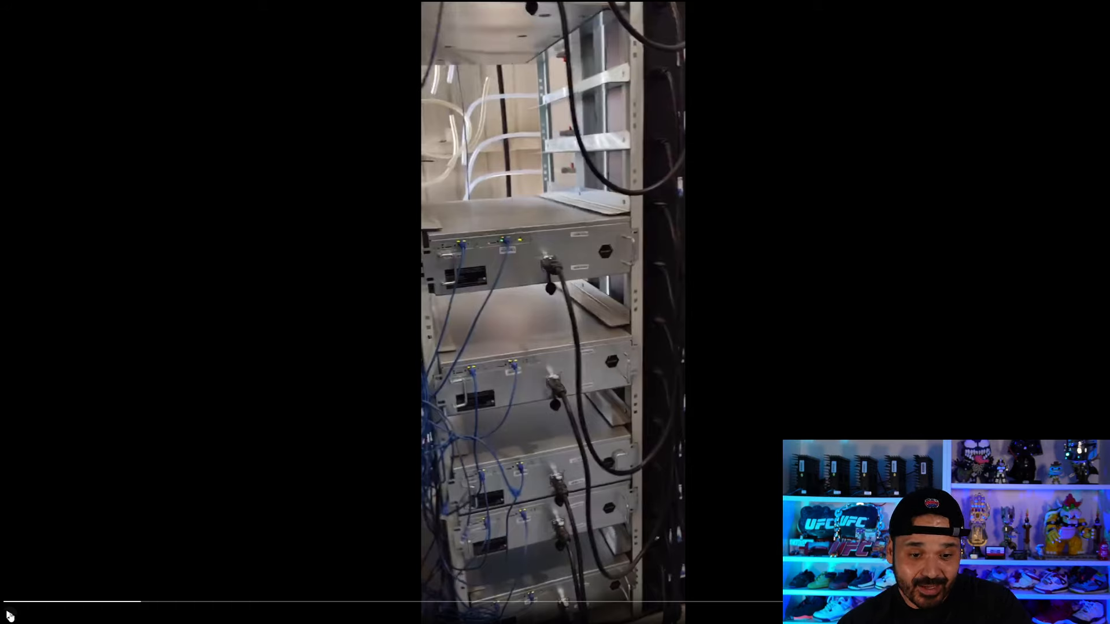
{"action": "key", "text": "Escape"}
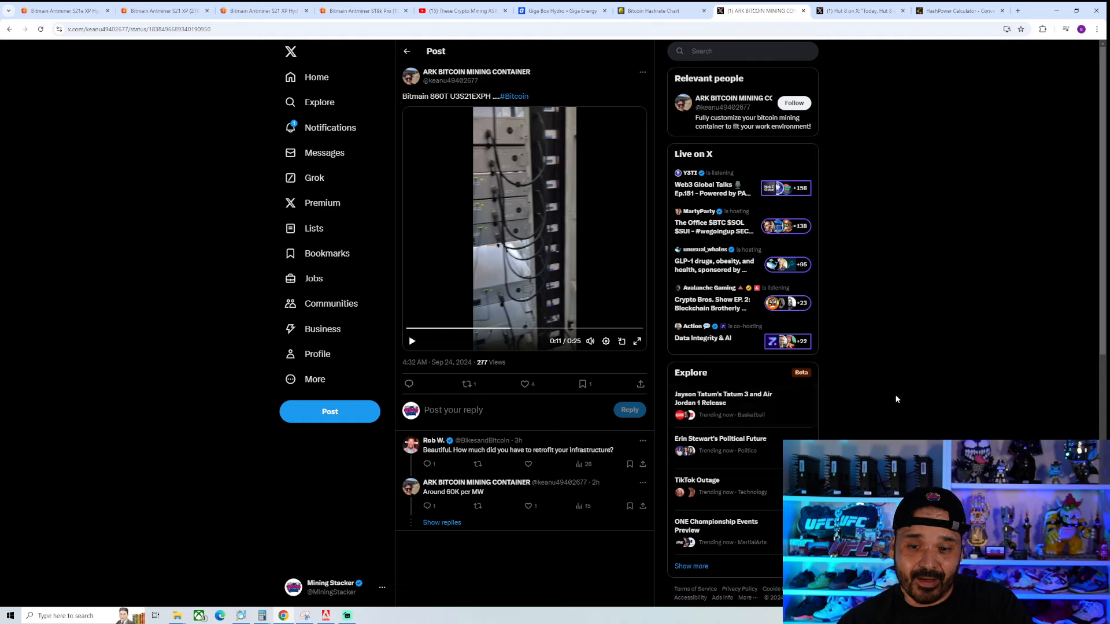
{"action": "mouse_move", "coordinate": [875, 374]}
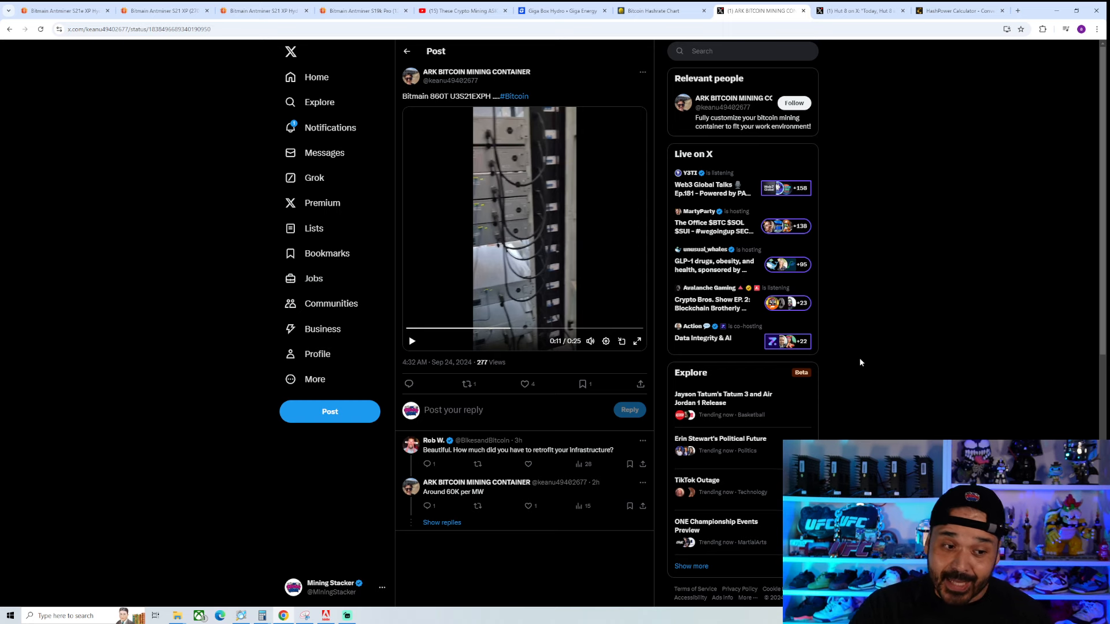
{"action": "left_click", "coordinate": [861, 10]}
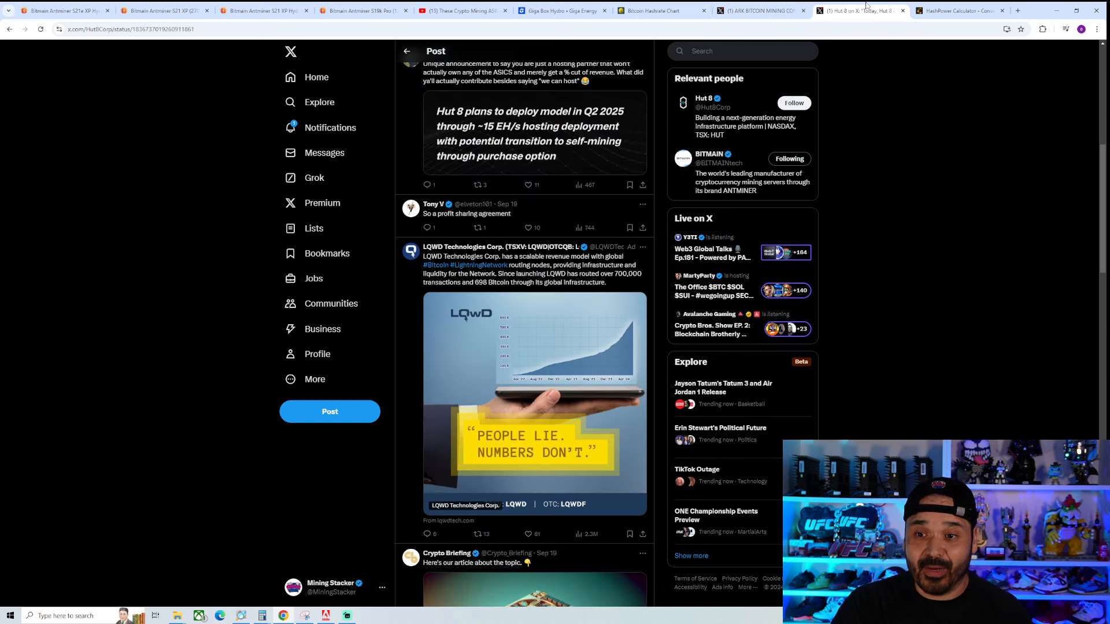
Step: Read Hut 8's U3S21EXPH Bitmain partnership announcement, then switch to the hashpower converter showing 15 EH/s as 15,000 PH/s
{"action": "scroll", "scroll_direction": "up", "scroll_amount": 3}
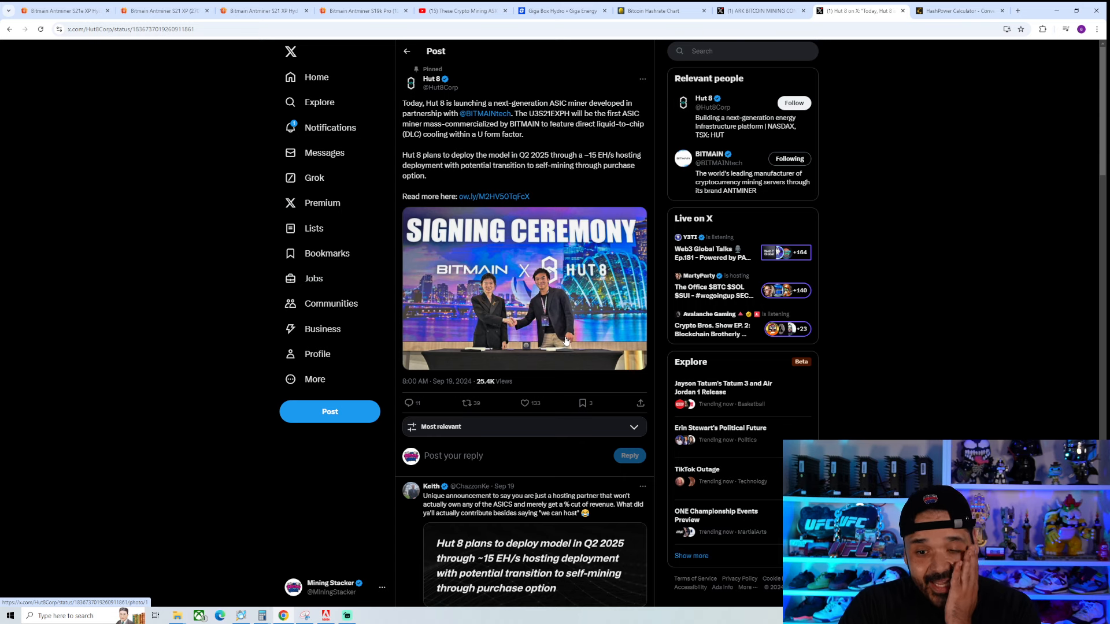
{"action": "scroll", "scroll_direction": "down", "scroll_amount": 3}
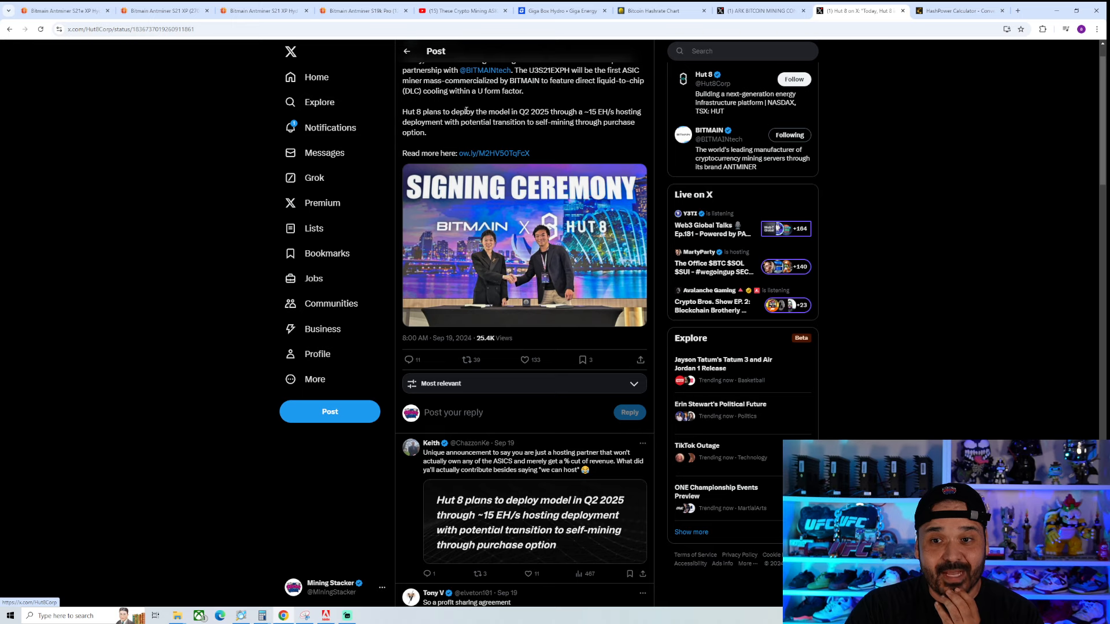
{"action": "mouse_move", "coordinate": [535, 113]}
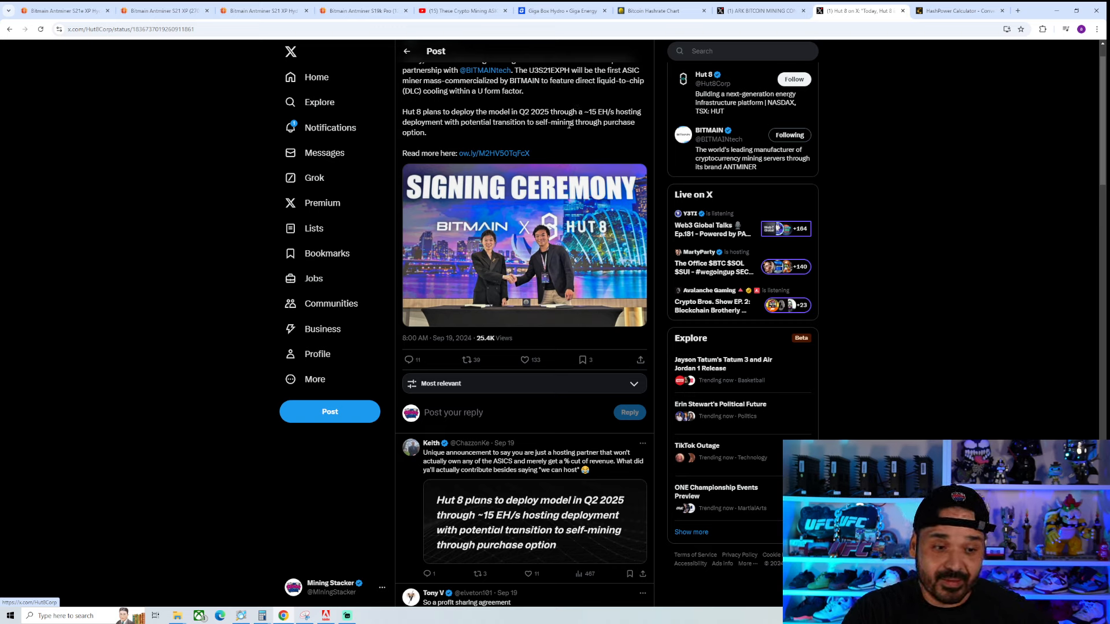
{"action": "mouse_move", "coordinate": [446, 300]}
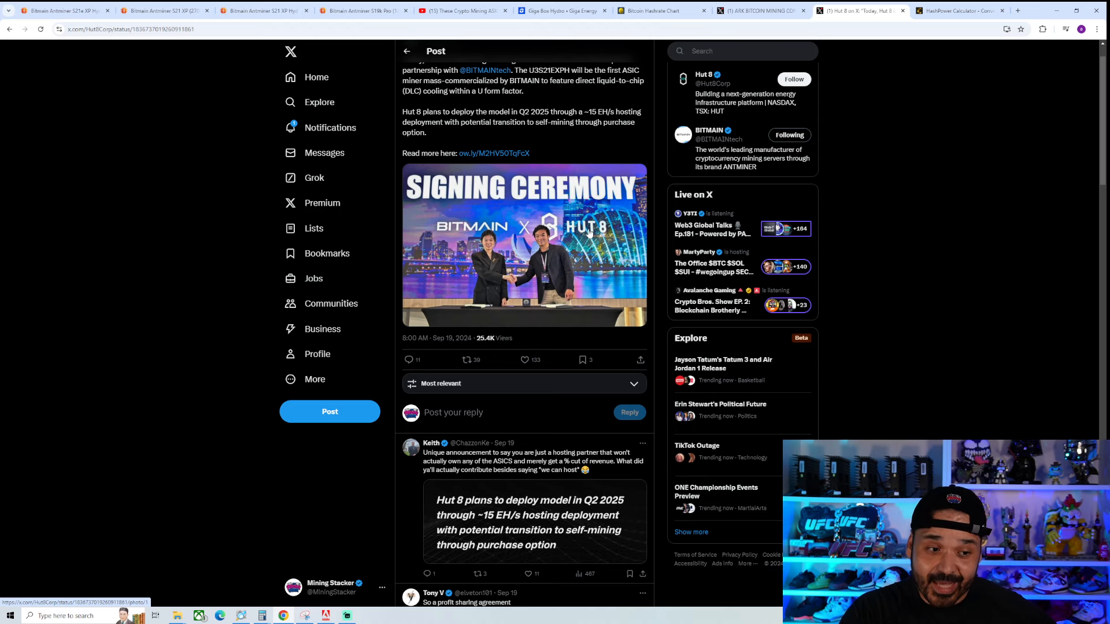
{"action": "left_click", "coordinate": [959, 10]}
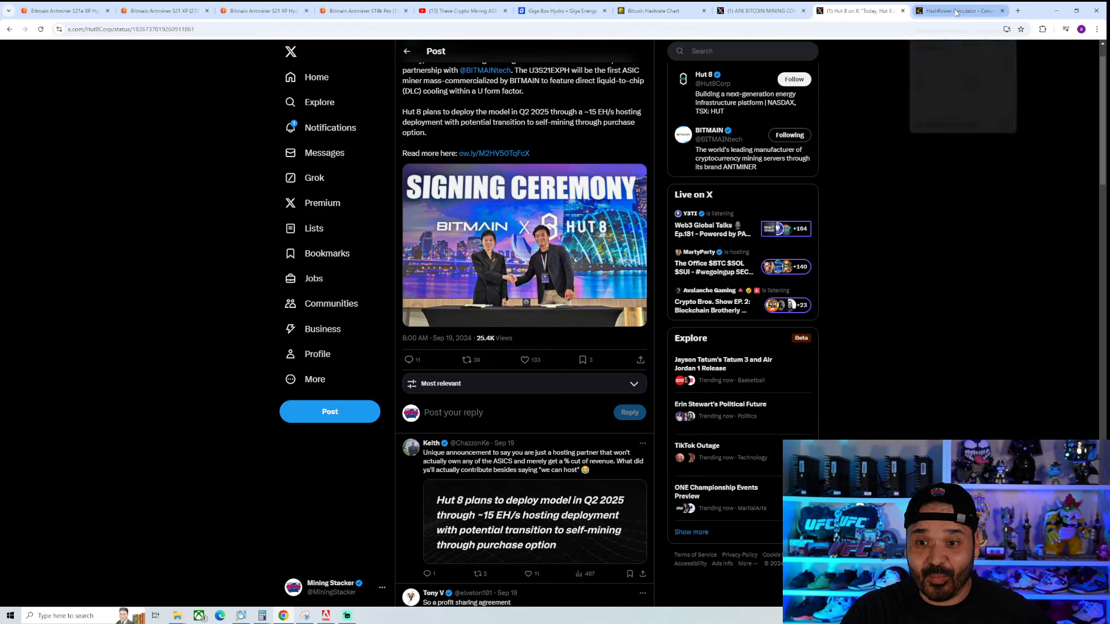
{"action": "left_click", "coordinate": [959, 11]}
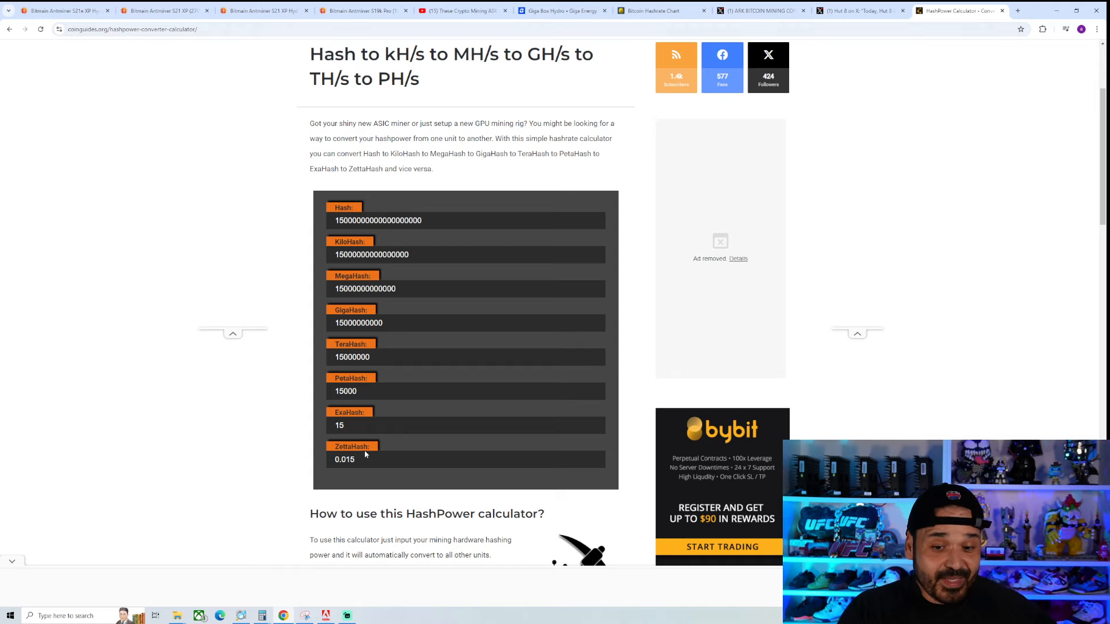
Step: Take 15,000,000 TH/s ÷ 860 ≈ 17,442 miners, then return to the Antminer S21e XP Hyd 3U profitability page
{"action": "left_click", "coordinate": [242, 615]}
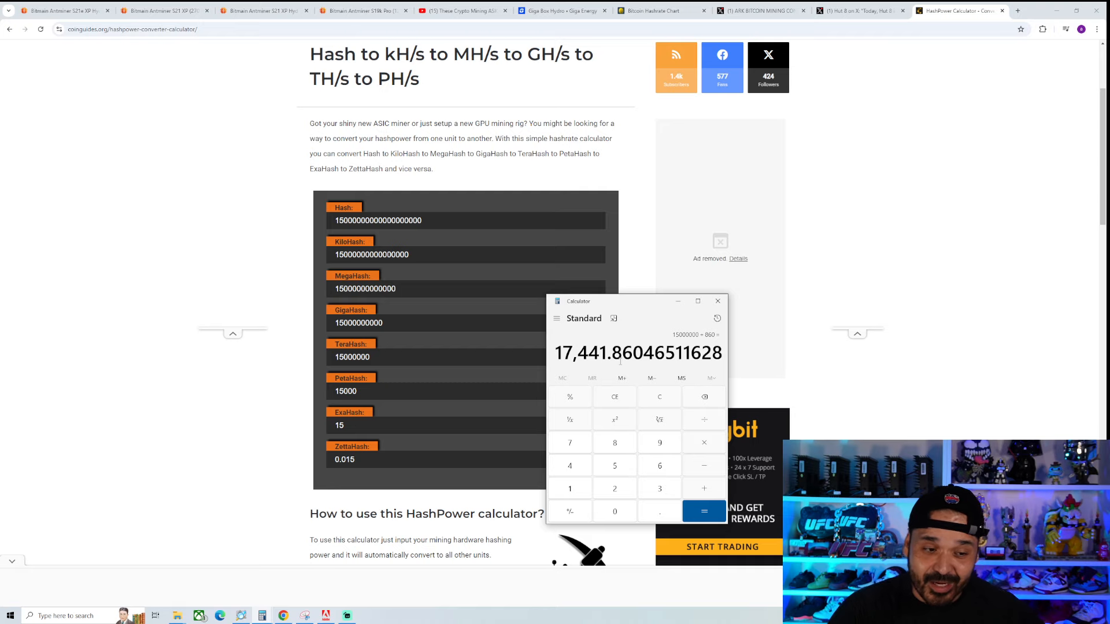
{"action": "mouse_move", "coordinate": [491, 386]}
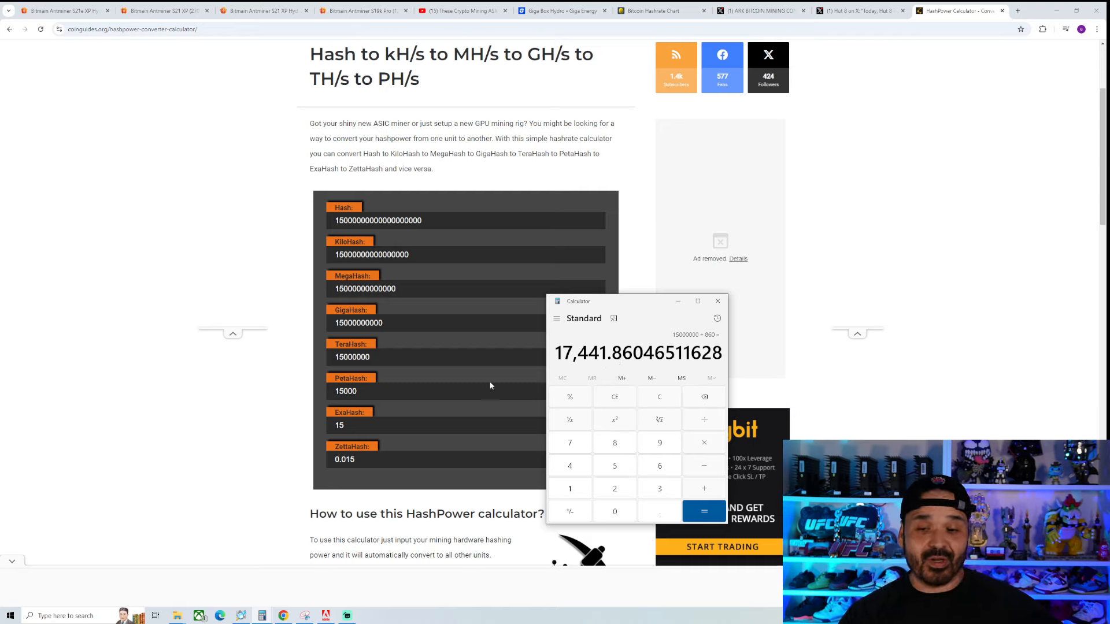
{"action": "mouse_move", "coordinate": [470, 384]}
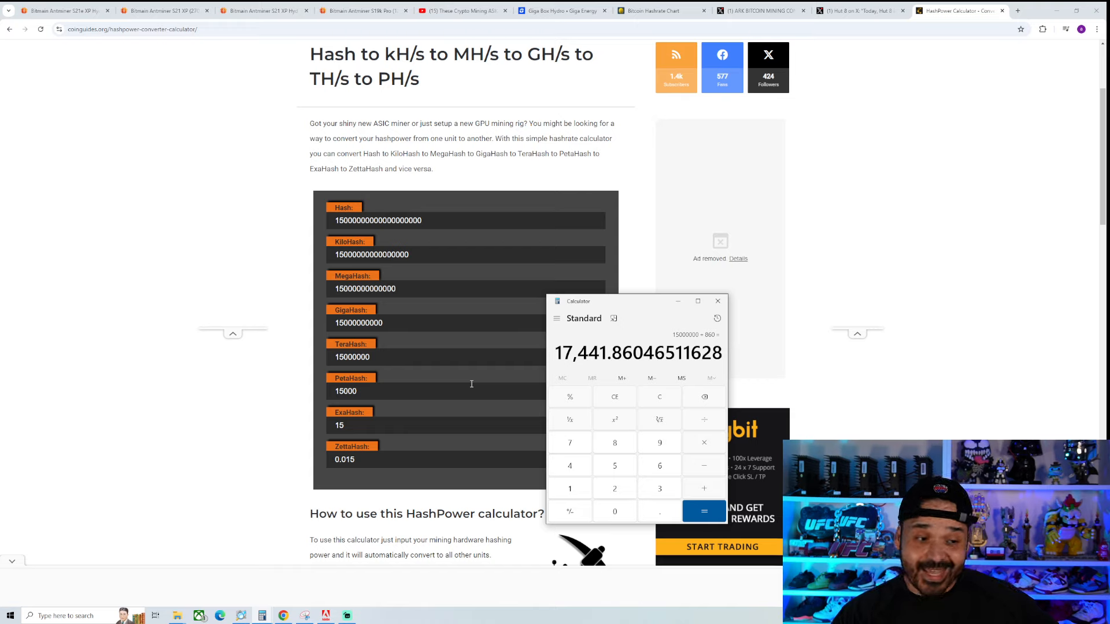
{"action": "mouse_move", "coordinate": [263, 615]}
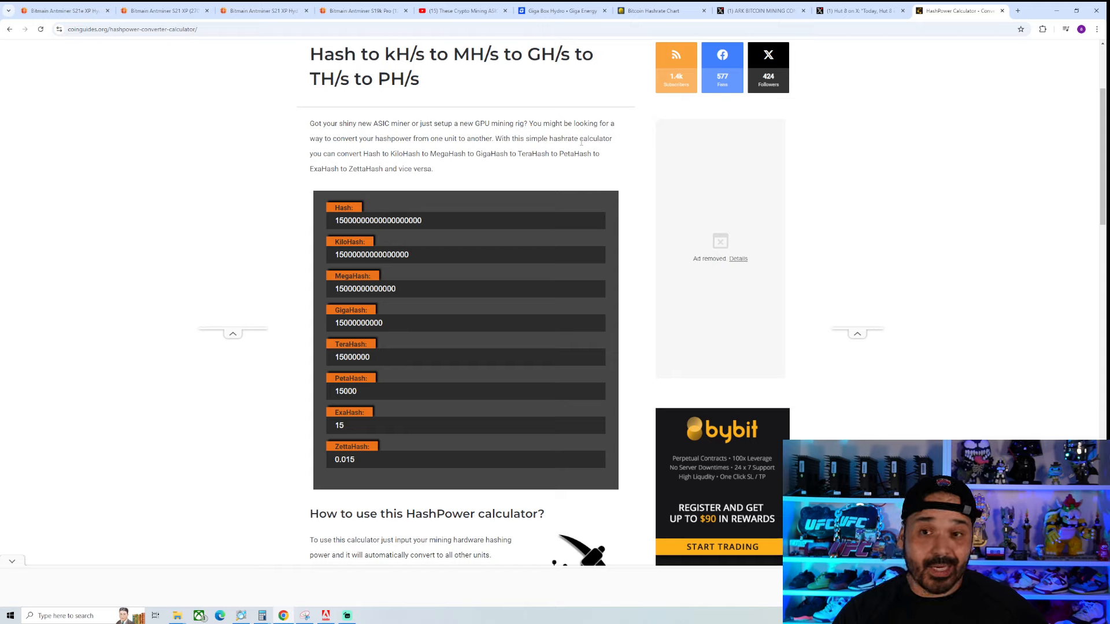
{"action": "mouse_move", "coordinate": [536, 121]}
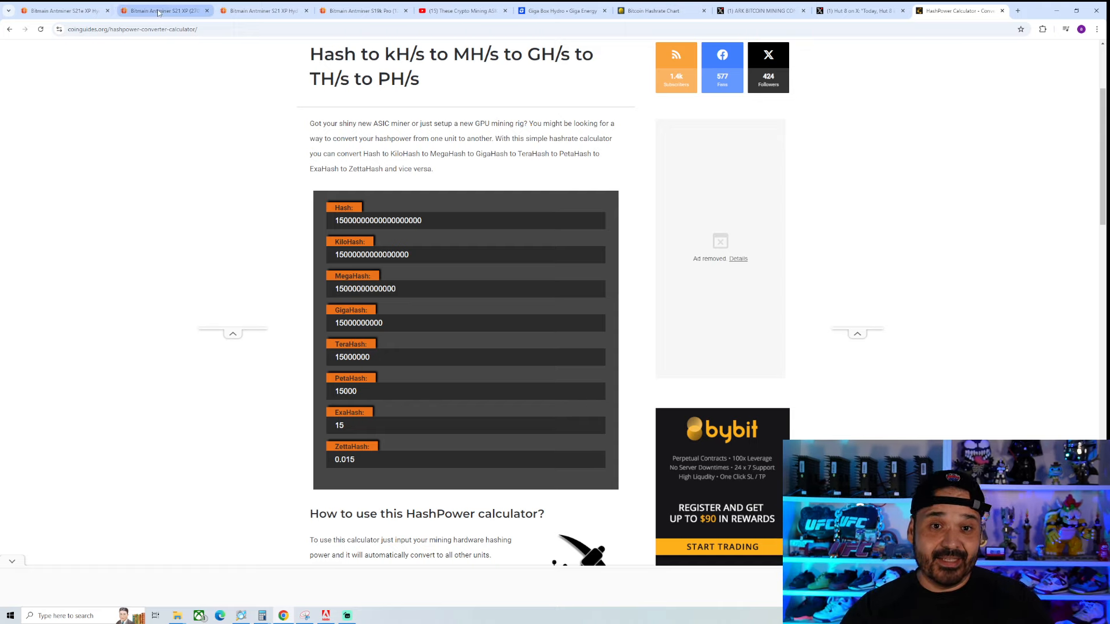
{"action": "left_click", "coordinate": [60, 10]}
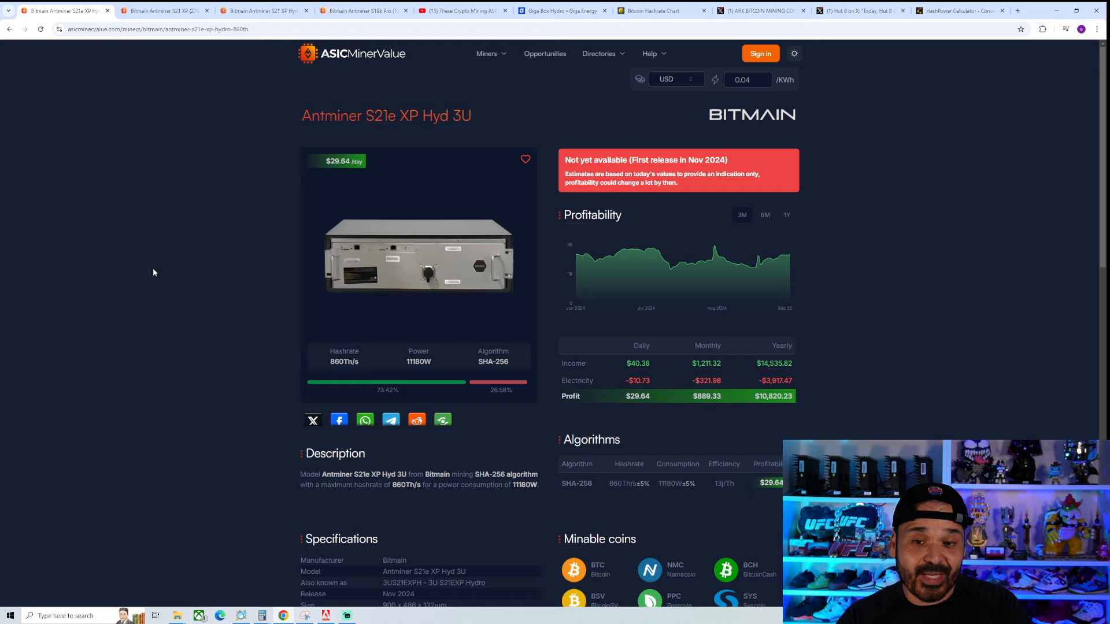
{"action": "mouse_move", "coordinate": [131, 306]}
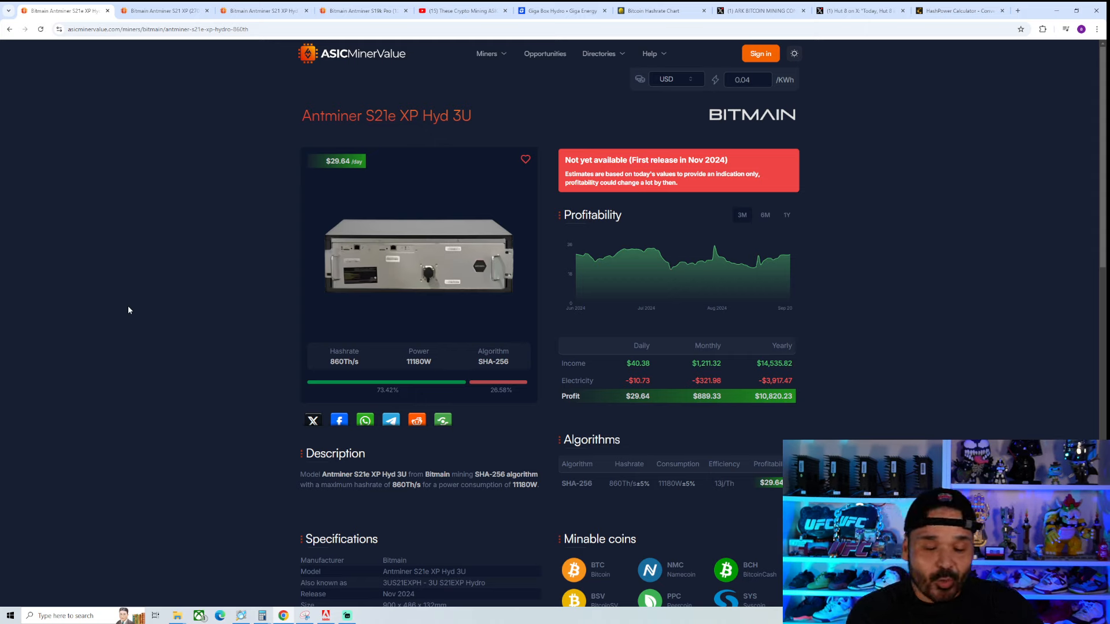
{"action": "mouse_move", "coordinate": [141, 336]}
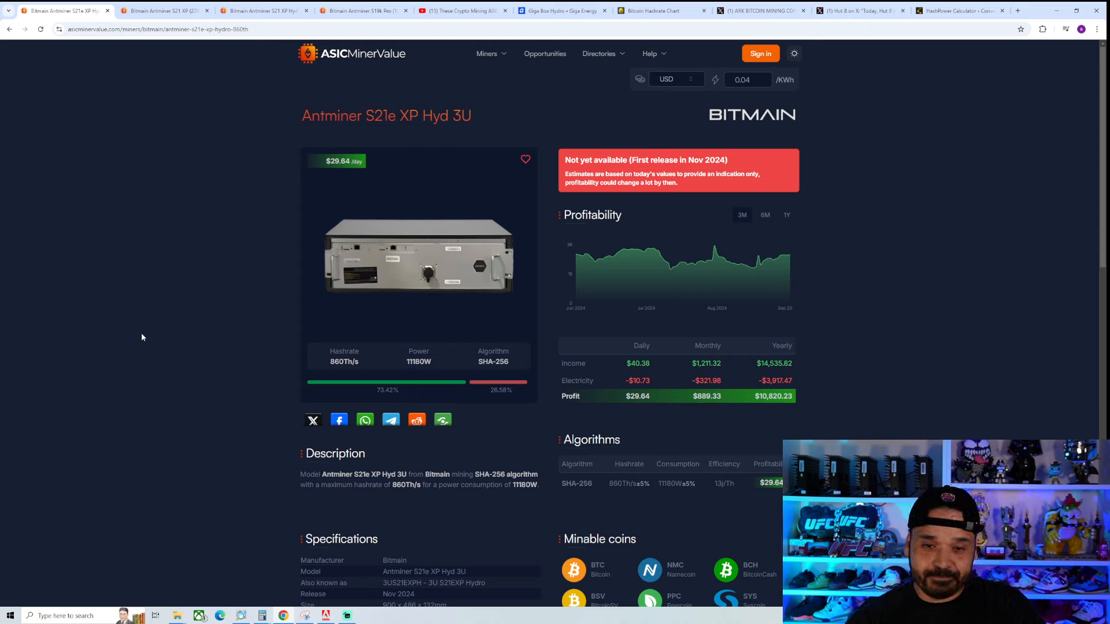
{"action": "mouse_move", "coordinate": [124, 340]}
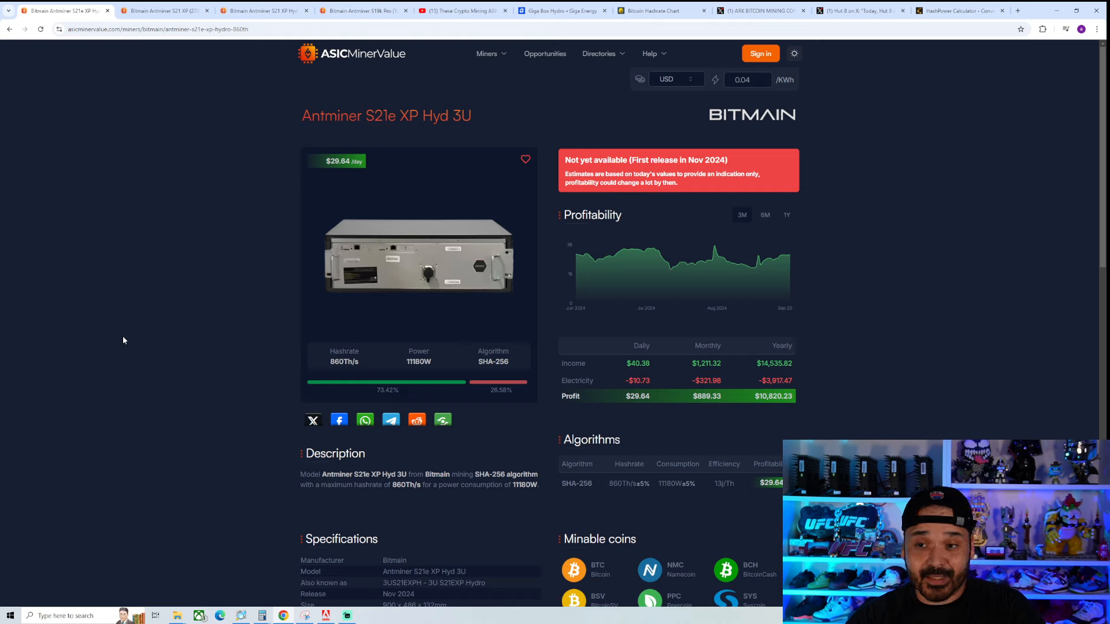
{"action": "mouse_move", "coordinate": [748, 103]}
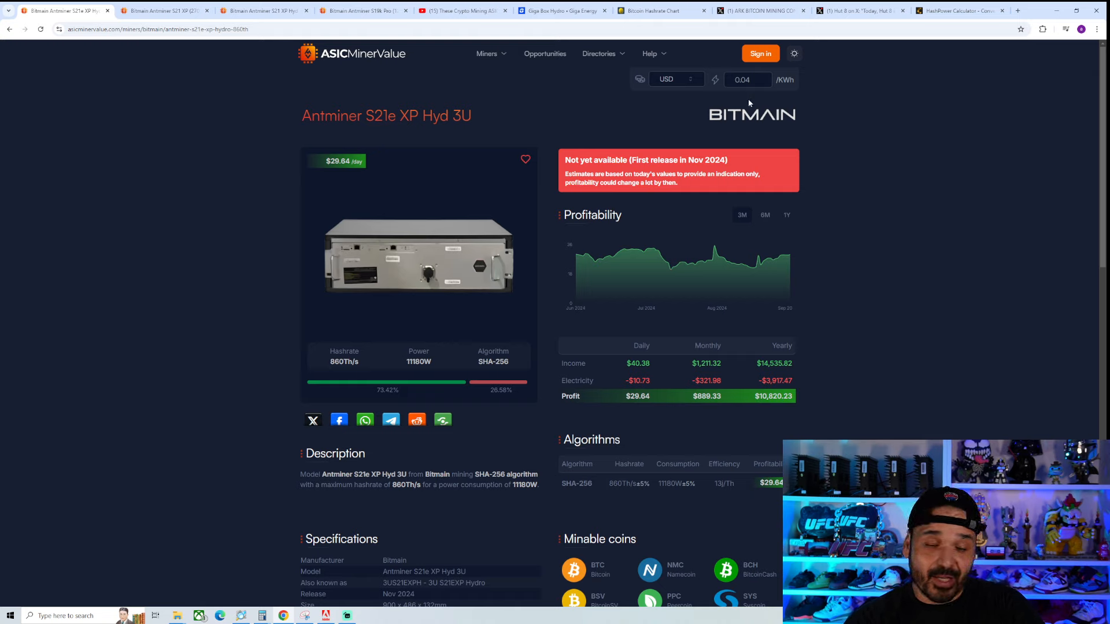
{"action": "mouse_move", "coordinate": [826, 410]}
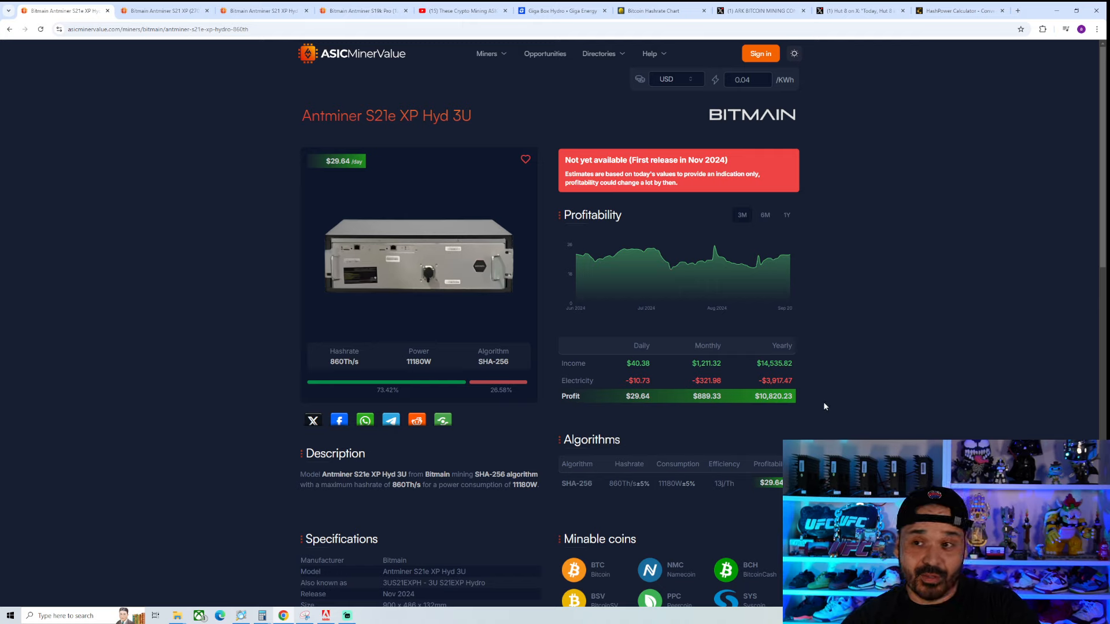
{"action": "mouse_move", "coordinate": [256, 308]}
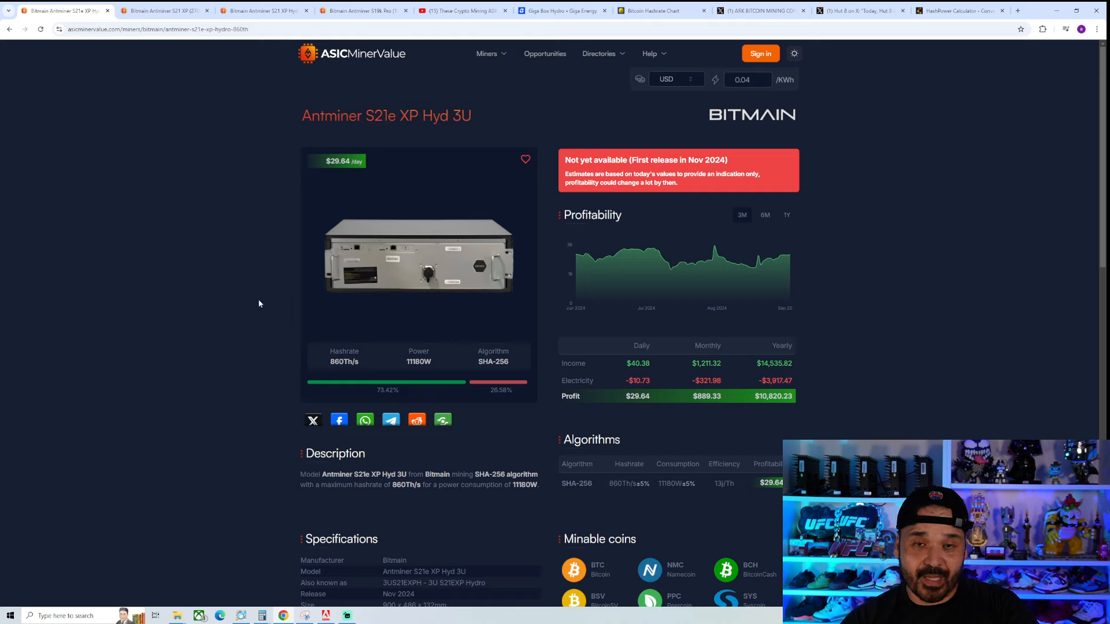
{"action": "mouse_move", "coordinate": [345, 198]}
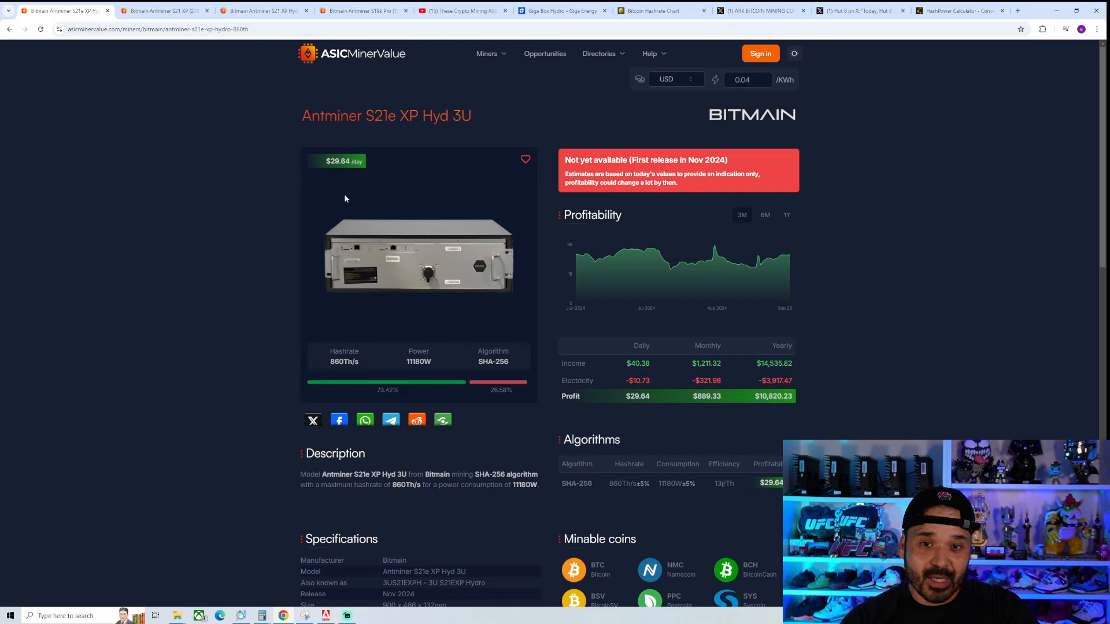
{"action": "triple_click", "coordinate": [386, 115]}
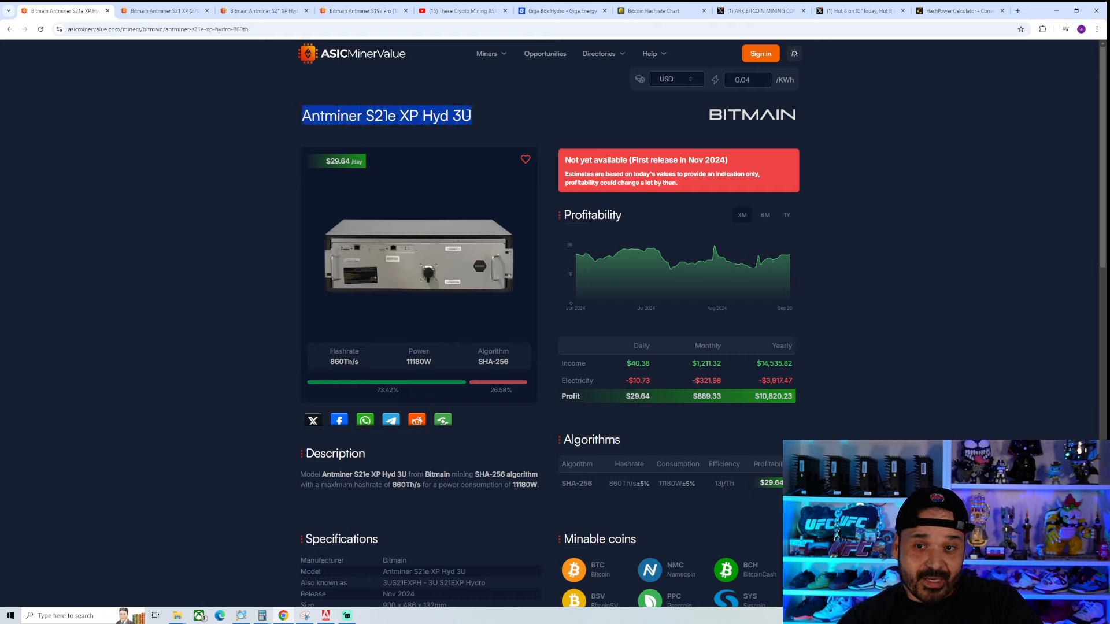